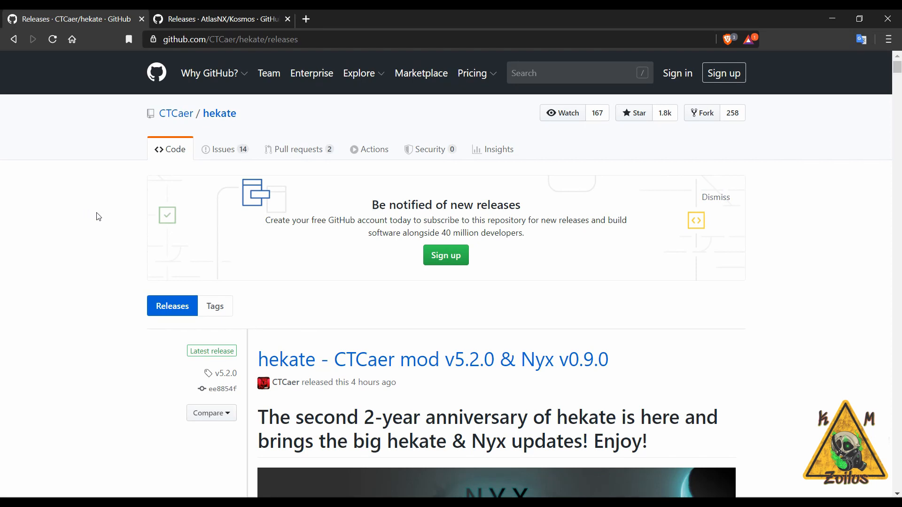
Step: Scroll the hekate v5.2.0 release page past the sign-up banner to the launch-screen screenshots
{"action": "scroll", "scroll_direction": "down", "scroll_amount": 3}
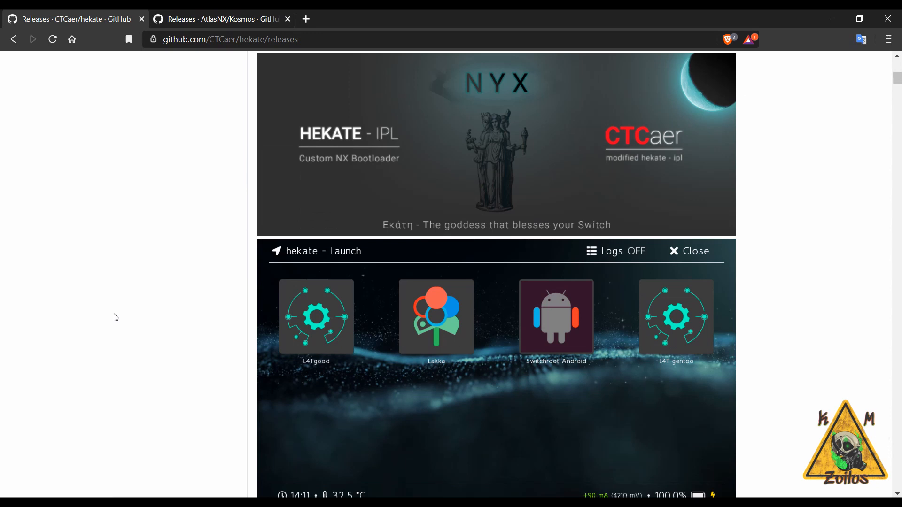
{"action": "scroll", "scroll_direction": "down", "scroll_amount": 3}
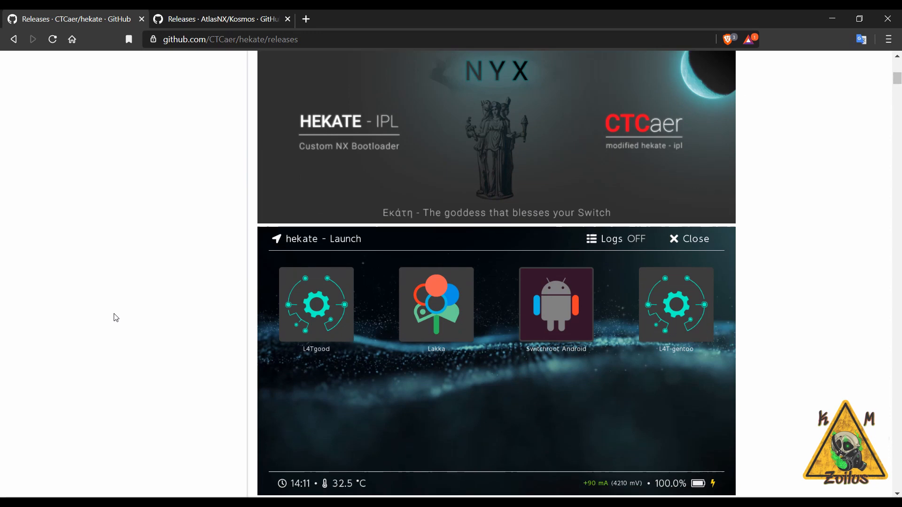
{"action": "scroll", "scroll_direction": "down", "scroll_amount": 3}
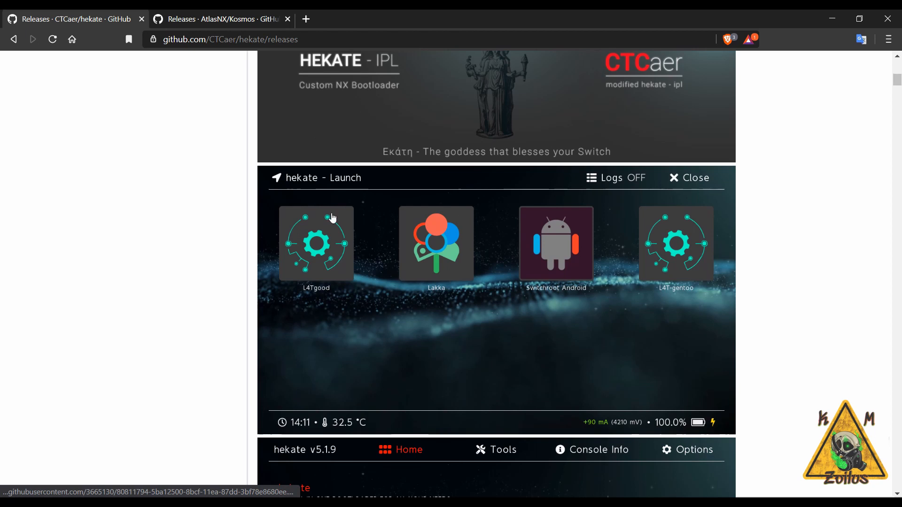
{"action": "mouse_move", "coordinate": [274, 234]}
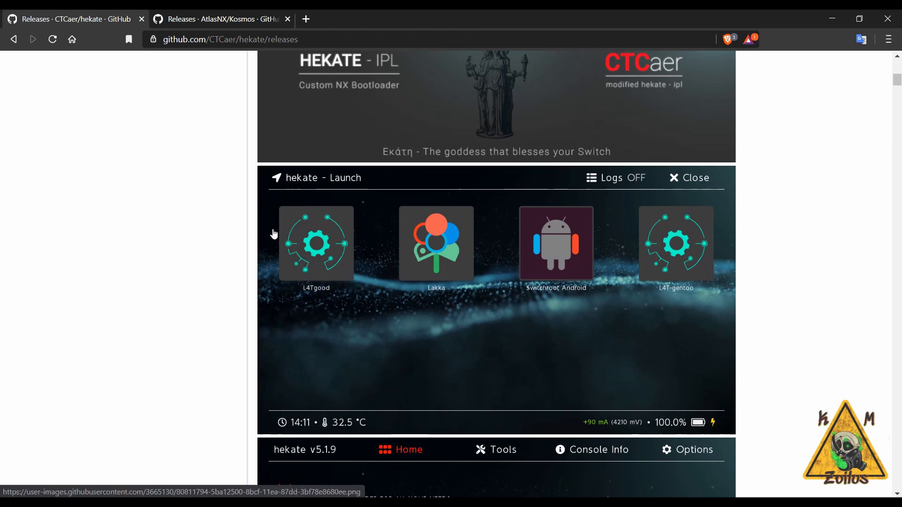
{"action": "mouse_move", "coordinate": [443, 260]}
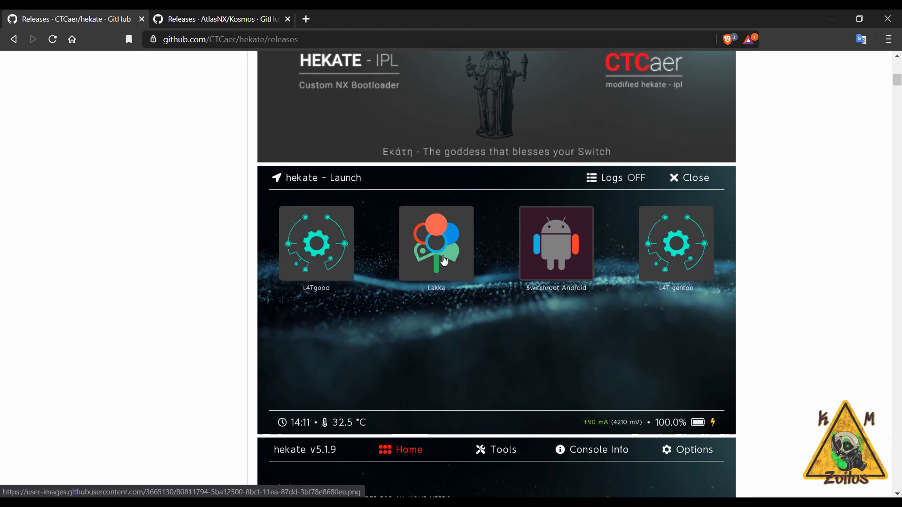
{"action": "mouse_move", "coordinate": [595, 260]}
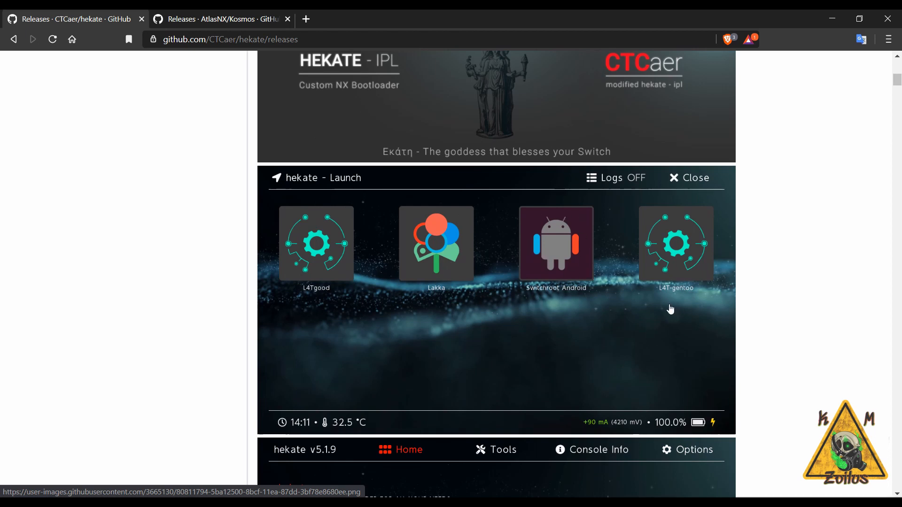
{"action": "mouse_move", "coordinate": [614, 306]}
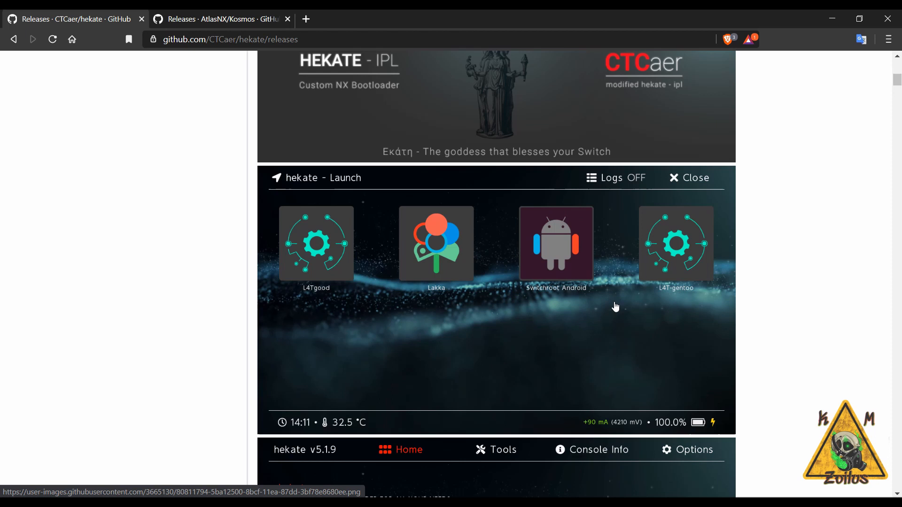
Step: Scroll on to the Nyx Home, USB Tools and Partition Manager screenshots
{"action": "scroll", "scroll_direction": "down", "scroll_amount": 3}
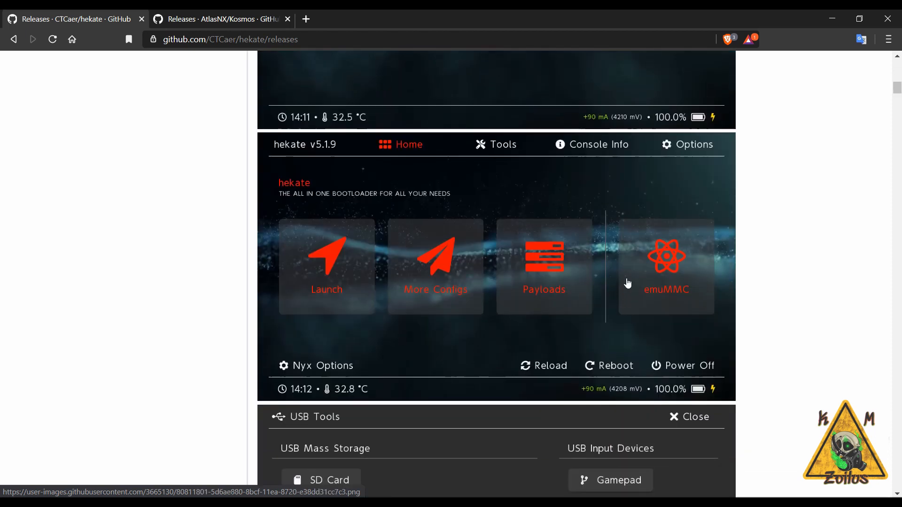
{"action": "mouse_move", "coordinate": [470, 277]}
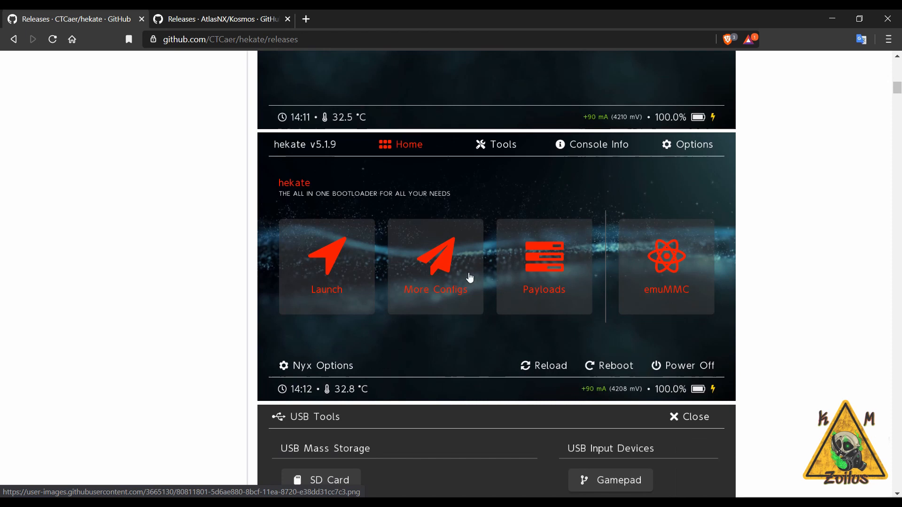
{"action": "scroll", "scroll_direction": "down", "scroll_amount": 3}
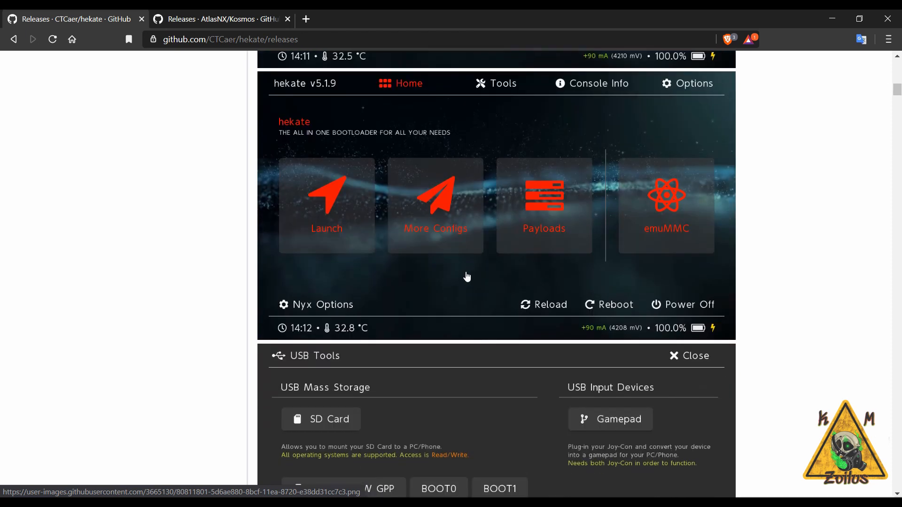
{"action": "mouse_move", "coordinate": [504, 184]}
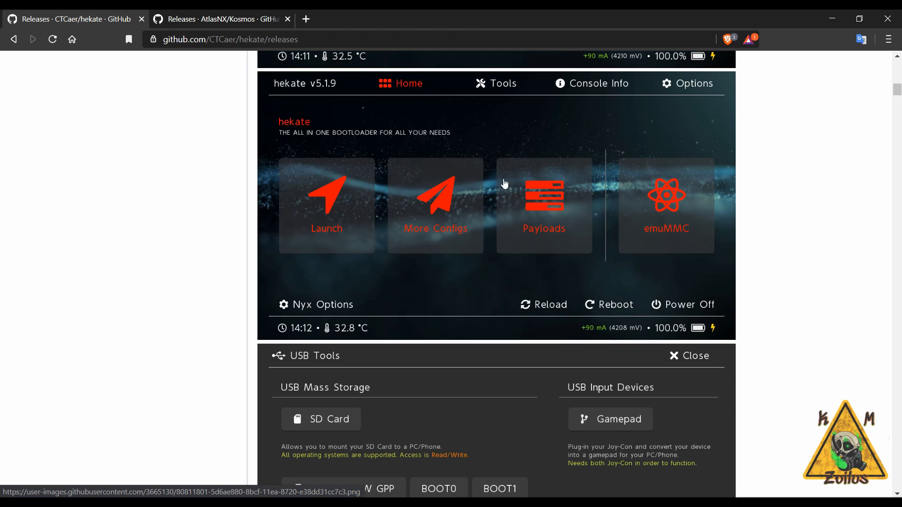
{"action": "mouse_move", "coordinate": [304, 250]}
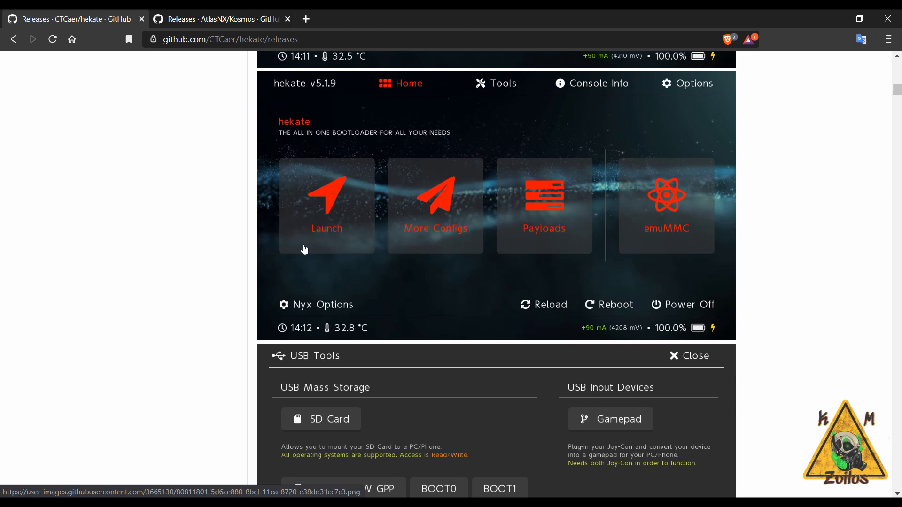
{"action": "mouse_move", "coordinate": [400, 225]}
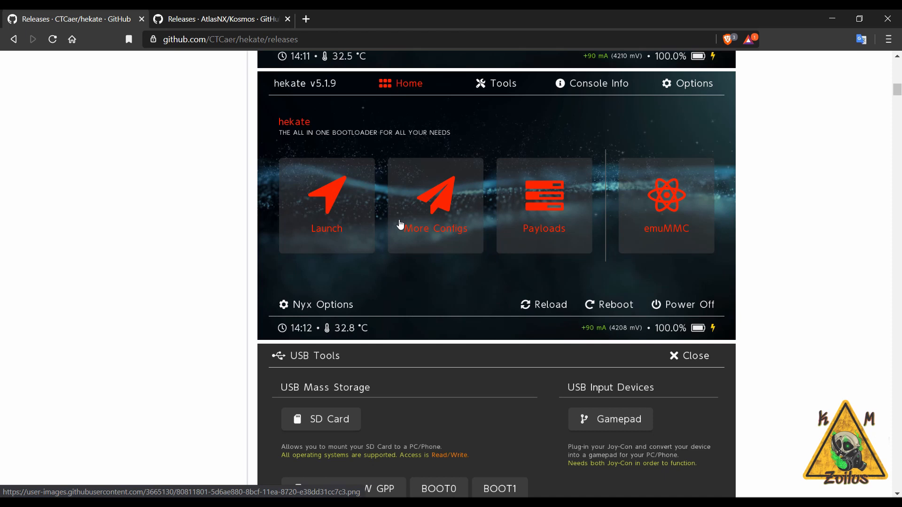
{"action": "mouse_move", "coordinate": [470, 209]}
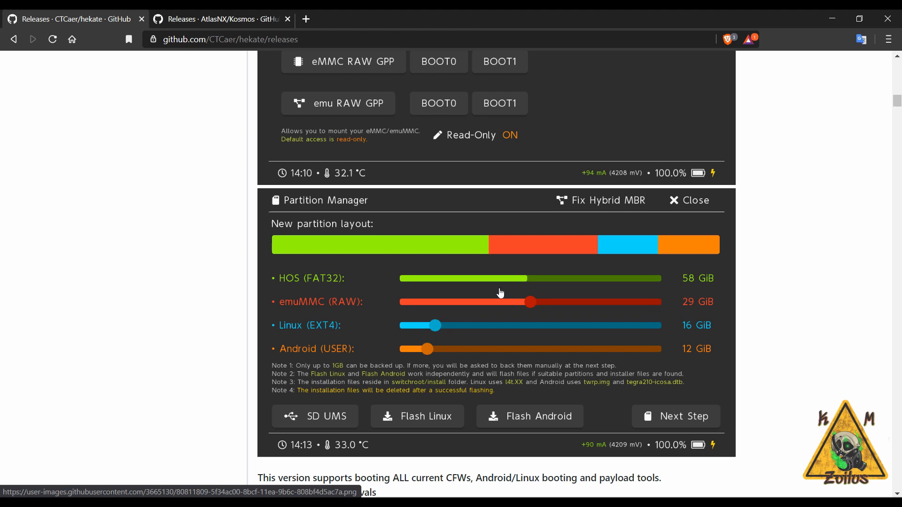
Step: Scroll past the Partition Manager screenshot to the supported HOS line and 'New in this version'
{"action": "scroll", "scroll_direction": "down", "scroll_amount": 3}
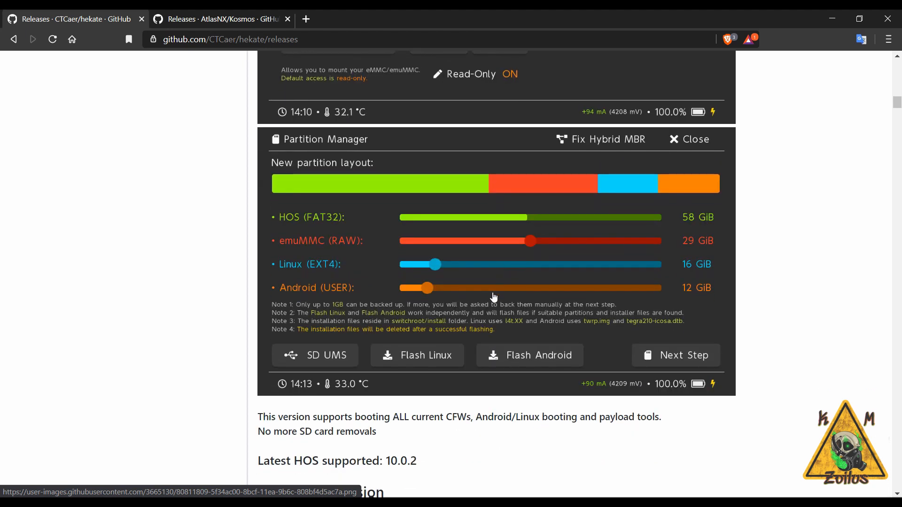
{"action": "mouse_move", "coordinate": [433, 300]}
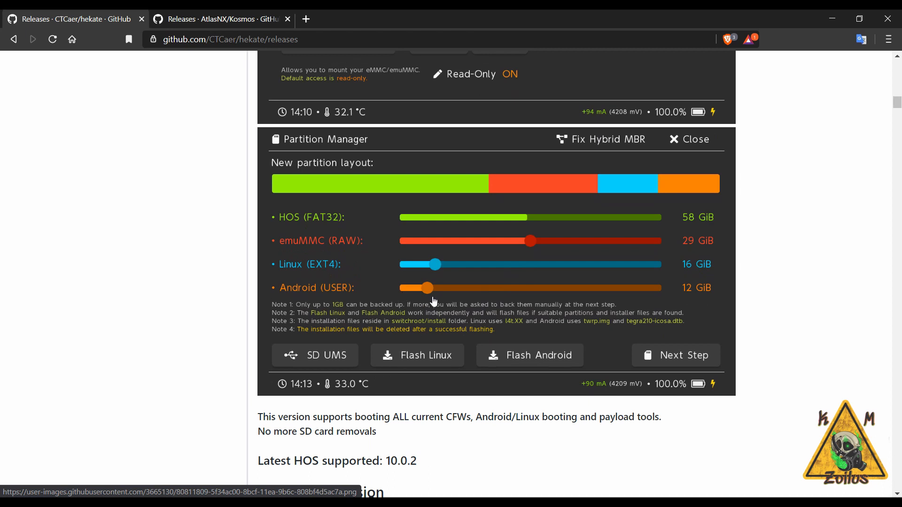
{"action": "mouse_move", "coordinate": [379, 384]}
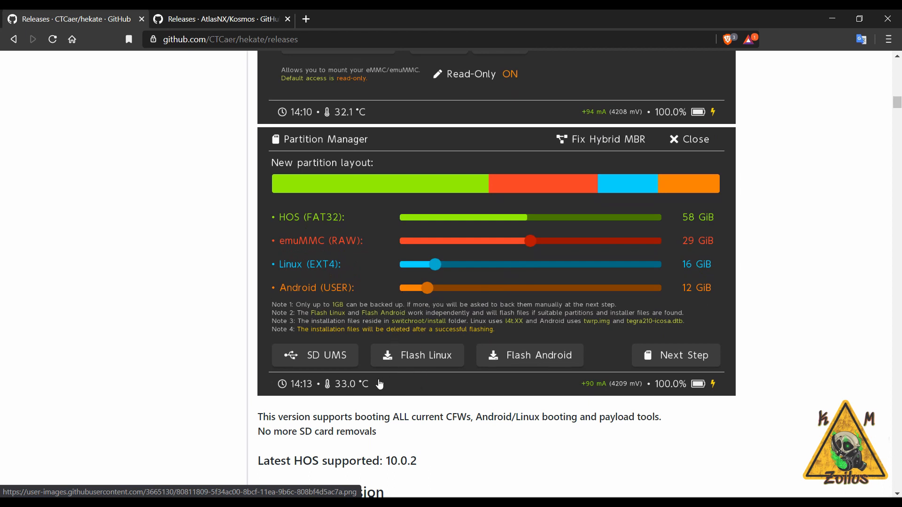
{"action": "mouse_move", "coordinate": [384, 374]}
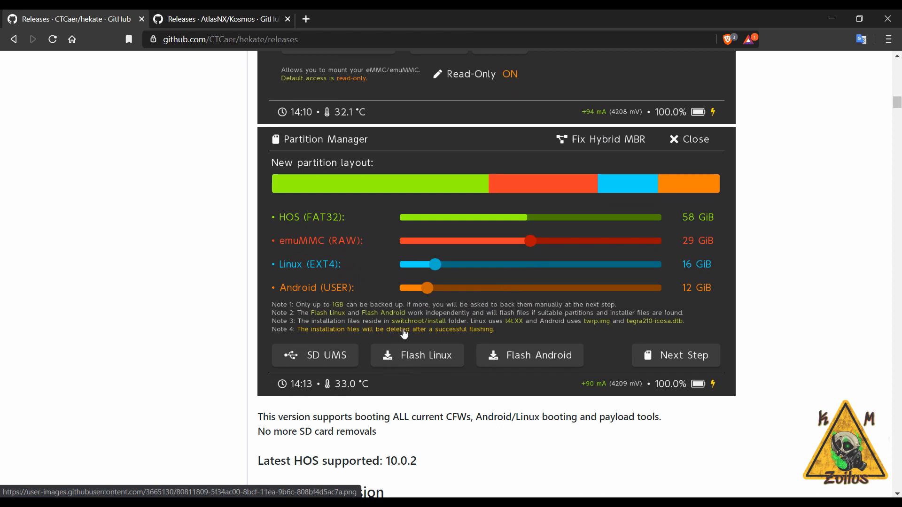
{"action": "scroll", "scroll_direction": "down", "scroll_amount": 3}
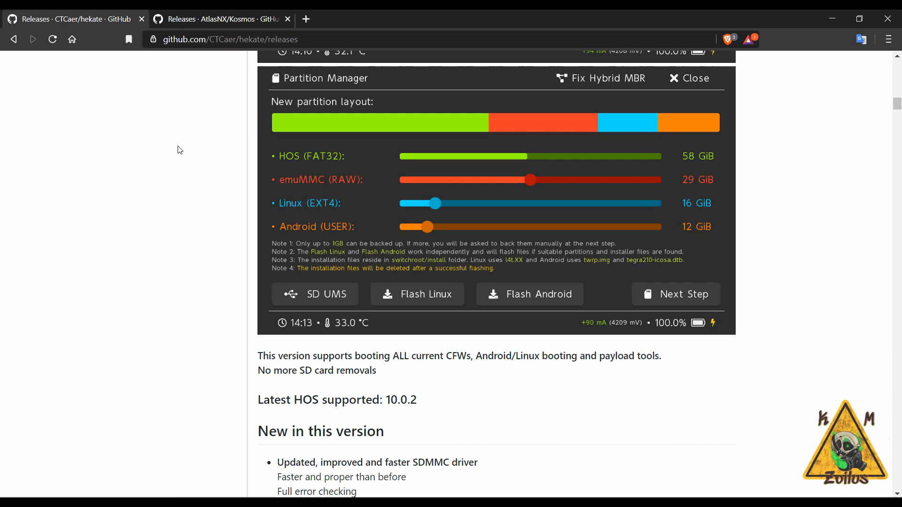
Step: Read through 'New in this version' and emuMMC into the Nyx v0.9.0 Joy-Con Support feature
{"action": "scroll", "scroll_direction": "down", "scroll_amount": 3}
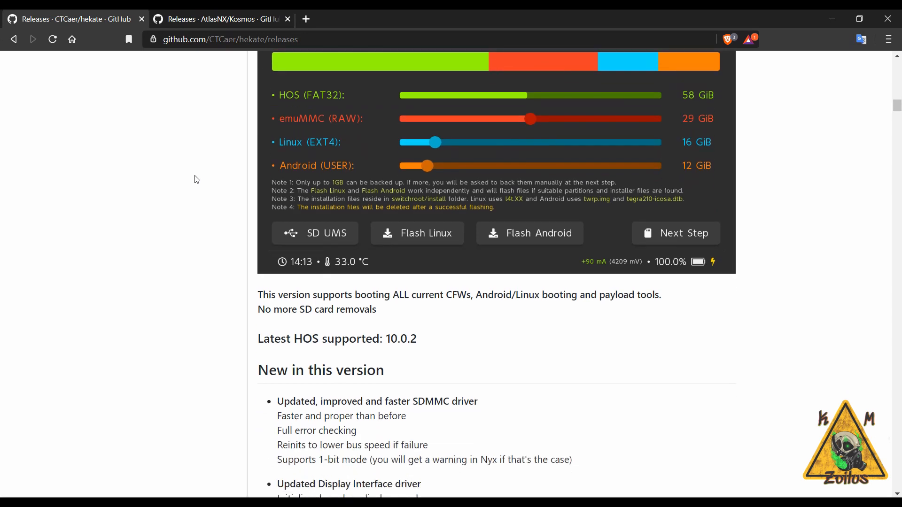
{"action": "scroll", "scroll_direction": "down", "scroll_amount": 3}
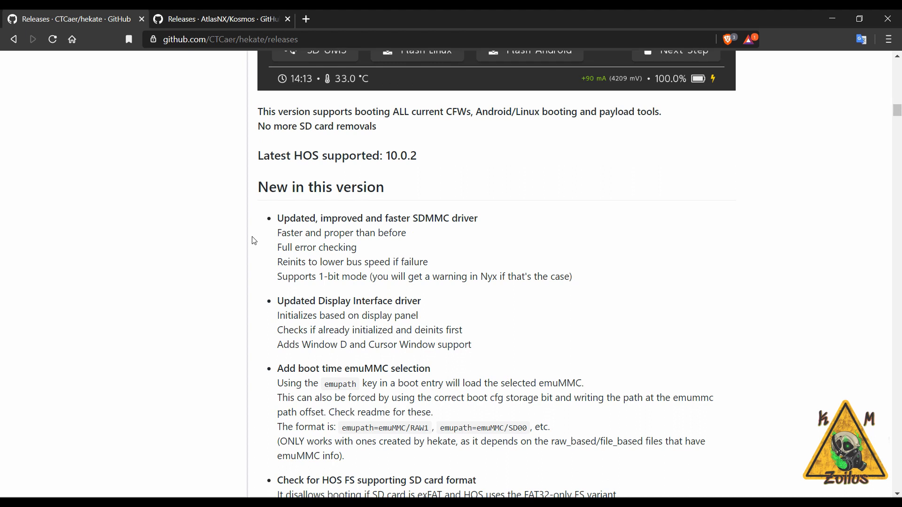
{"action": "mouse_move", "coordinate": [355, 187]}
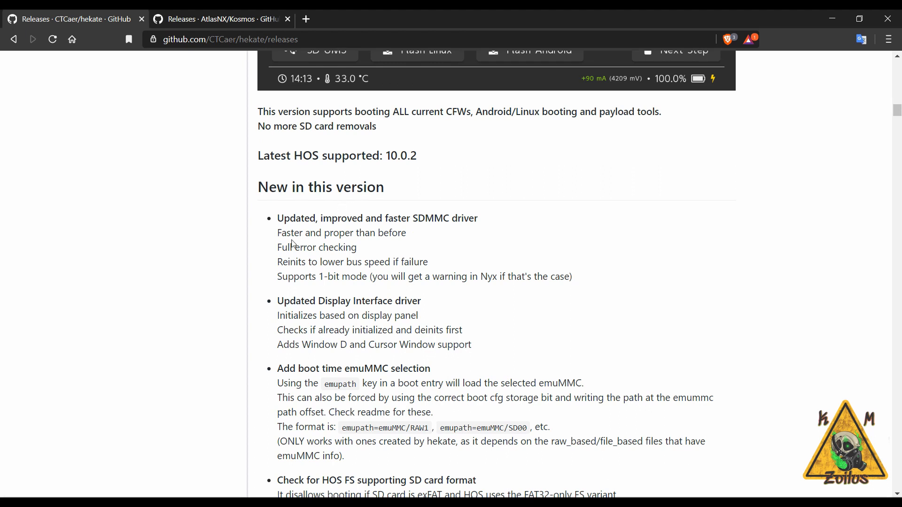
{"action": "scroll", "scroll_direction": "down", "scroll_amount": 3}
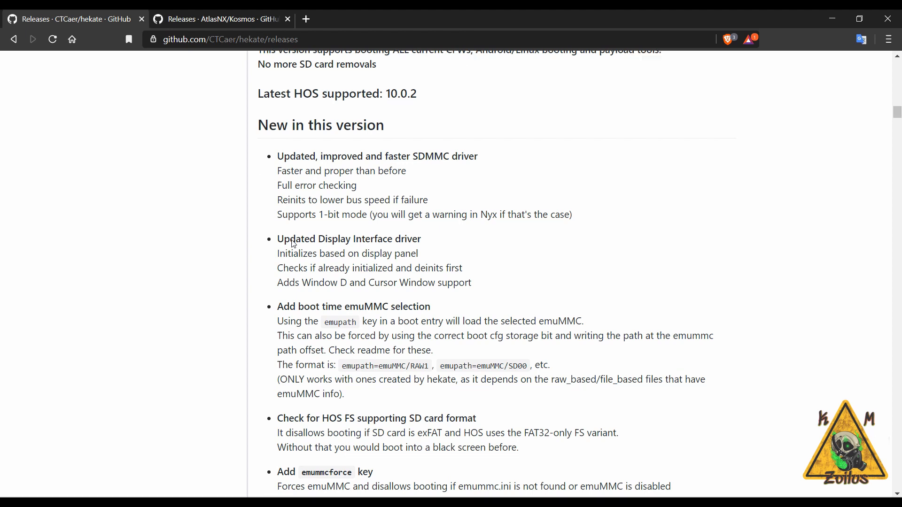
{"action": "scroll", "scroll_direction": "down", "scroll_amount": 3}
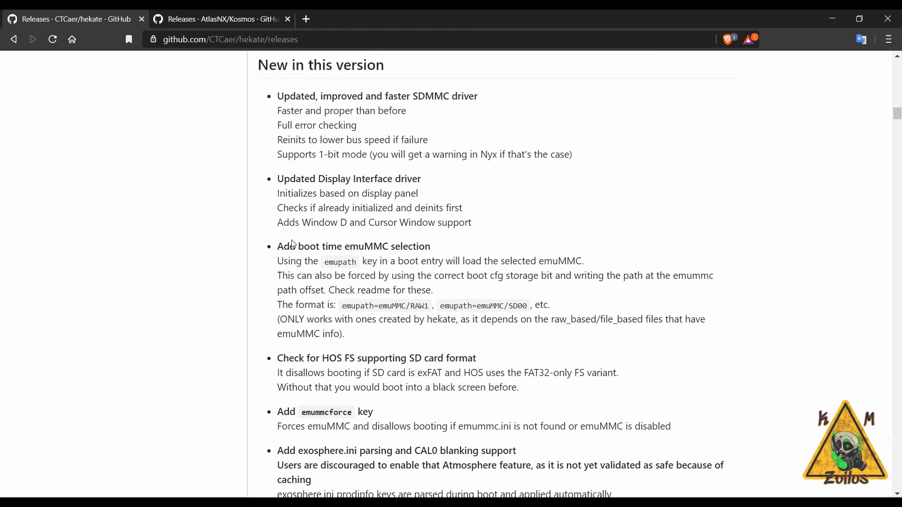
{"action": "scroll", "scroll_direction": "down", "scroll_amount": 3}
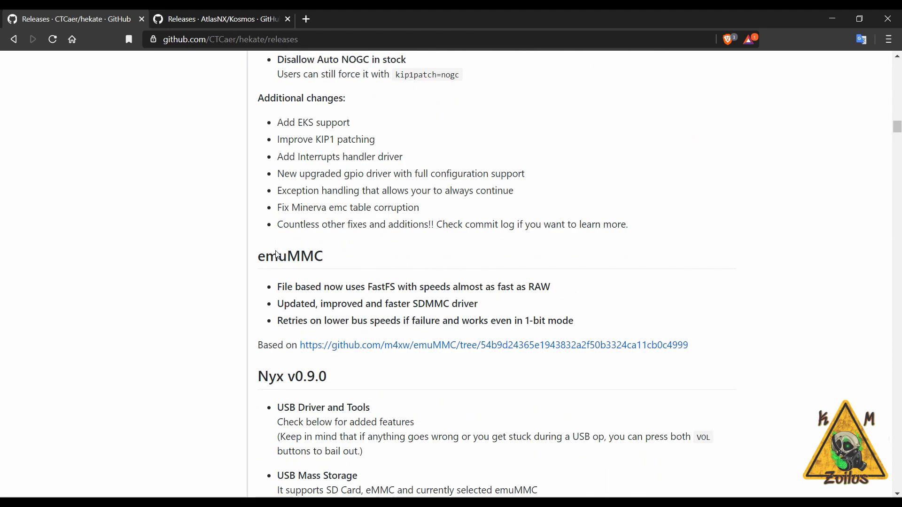
{"action": "scroll", "scroll_direction": "down", "scroll_amount": 3}
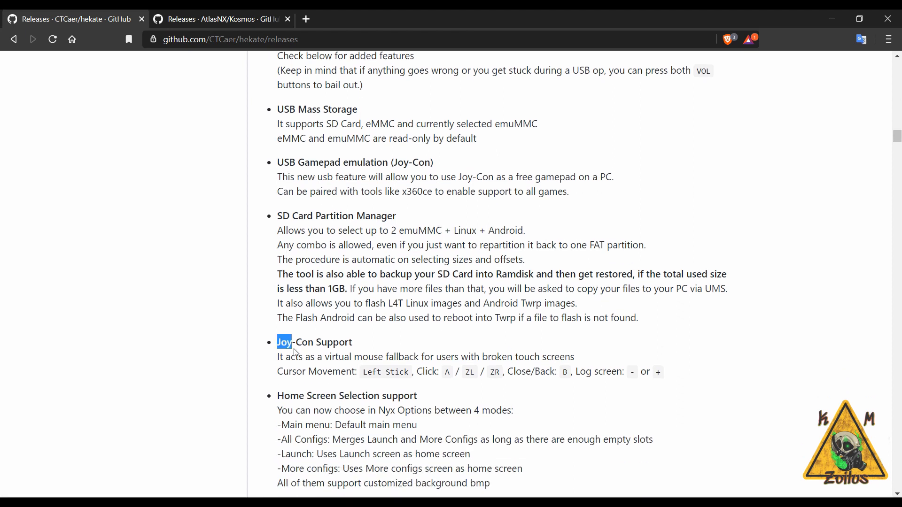
Step: Highlight the Joy-Con Support entry, clear it, and scroll to the bootloader-folder Notes
{"action": "left_click_drag", "start_coordinate": [293, 342], "coordinate": [664, 371]}
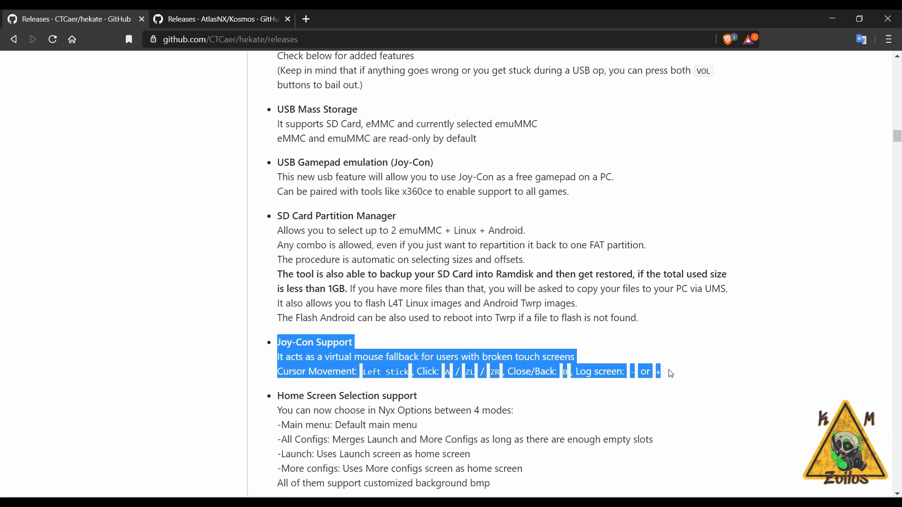
{"action": "left_click", "coordinate": [650, 345]}
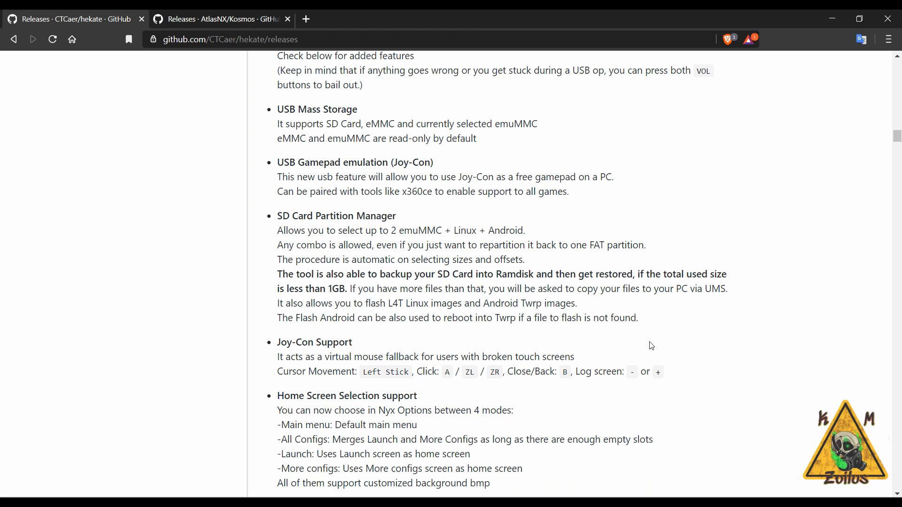
{"action": "mouse_move", "coordinate": [638, 351]}
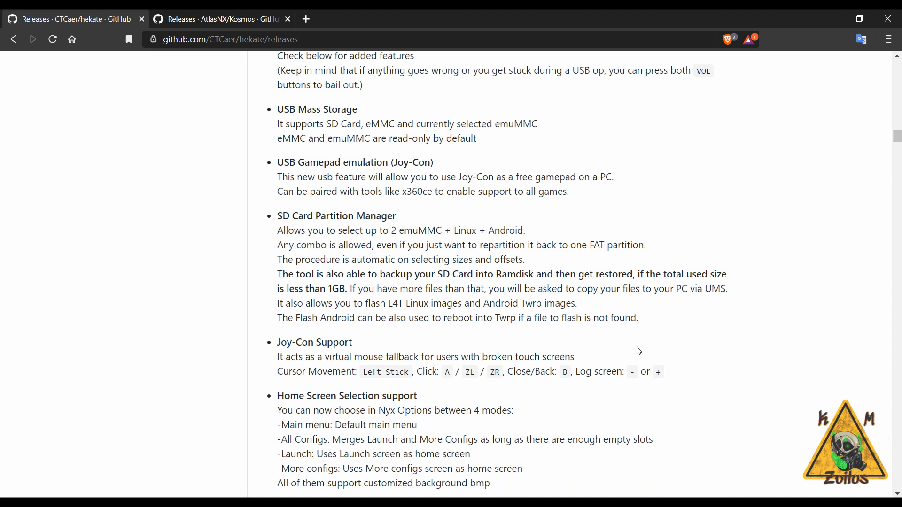
{"action": "scroll", "scroll_direction": "down", "scroll_amount": 3}
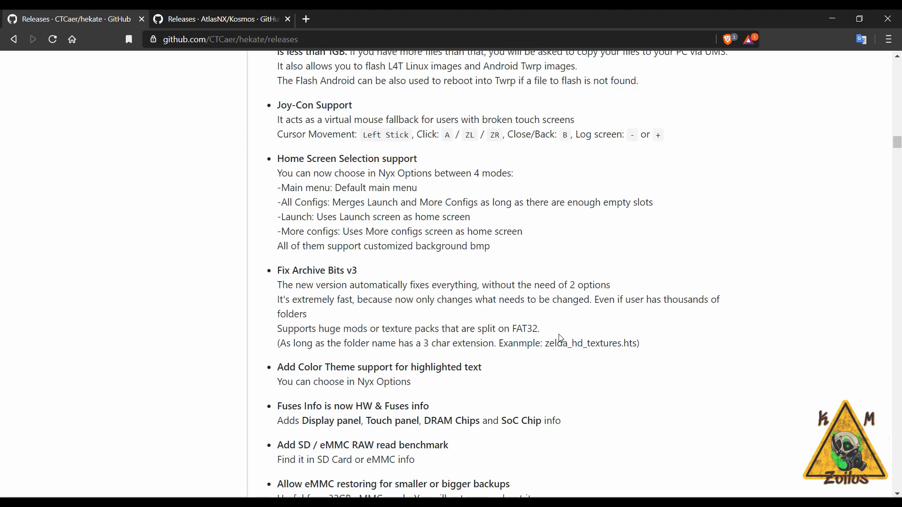
{"action": "scroll", "scroll_direction": "down", "scroll_amount": 3}
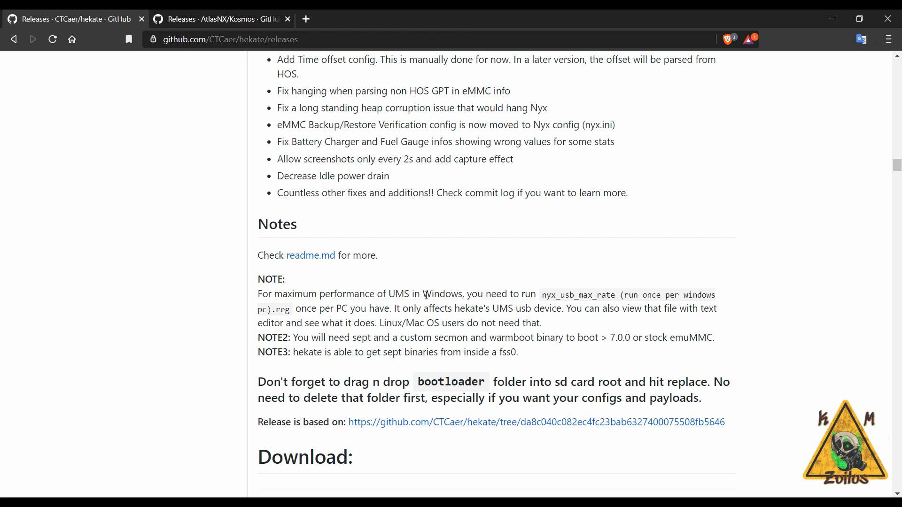
{"action": "mouse_move", "coordinate": [375, 336]}
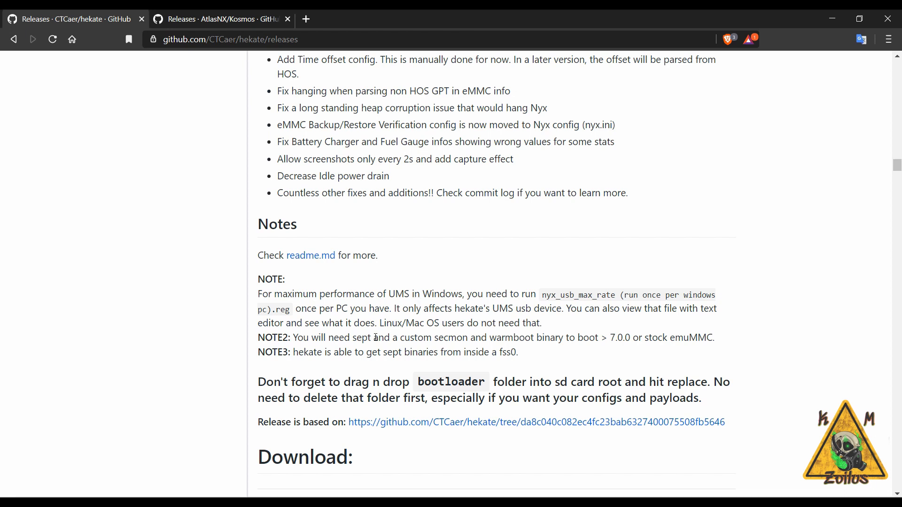
{"action": "mouse_move", "coordinate": [282, 310]}
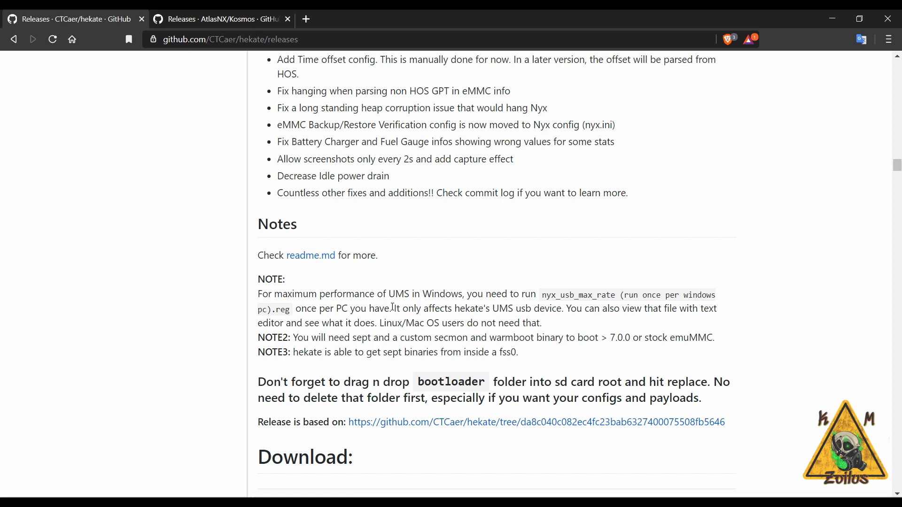
Step: Highlight the NOTE paragraphs, collapse and re-expand the four hekate assets, then go to Kosmos releases
{"action": "left_click_drag", "start_coordinate": [258, 279], "coordinate": [478, 323]}
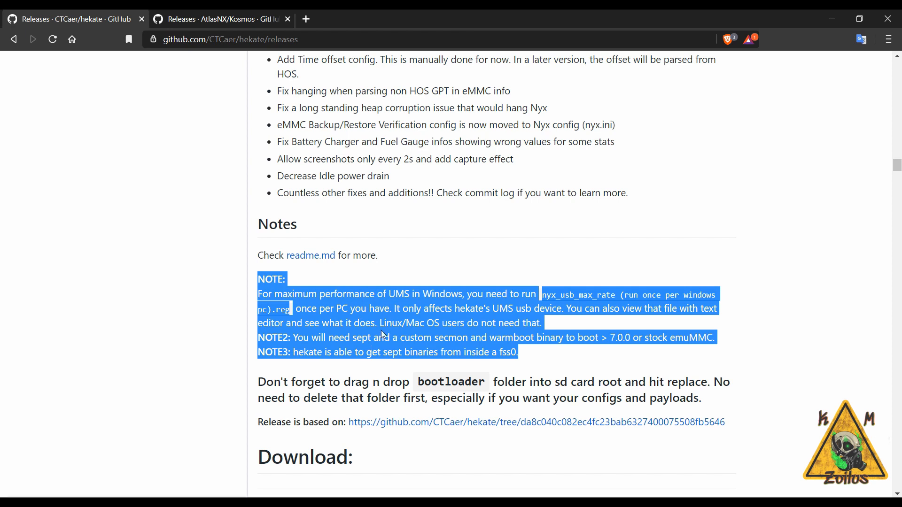
{"action": "scroll", "scroll_direction": "down", "scroll_amount": 3}
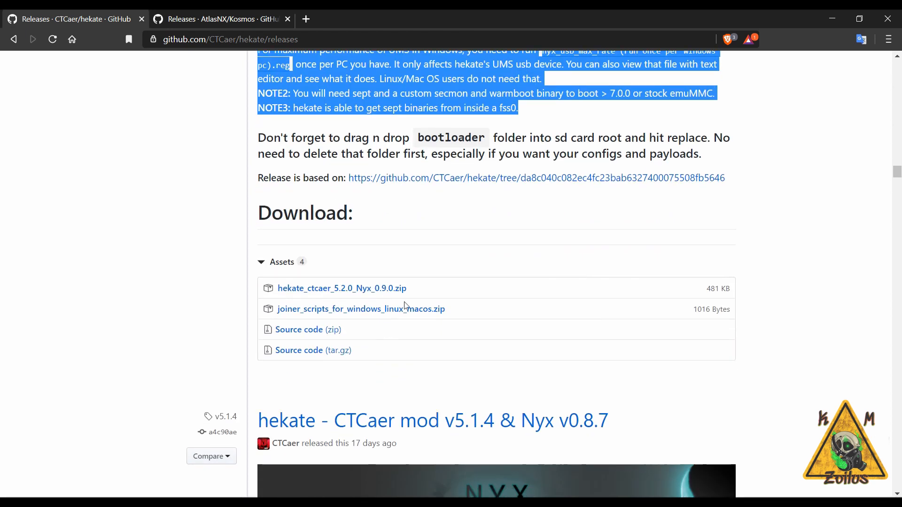
{"action": "left_click", "coordinate": [278, 262]}
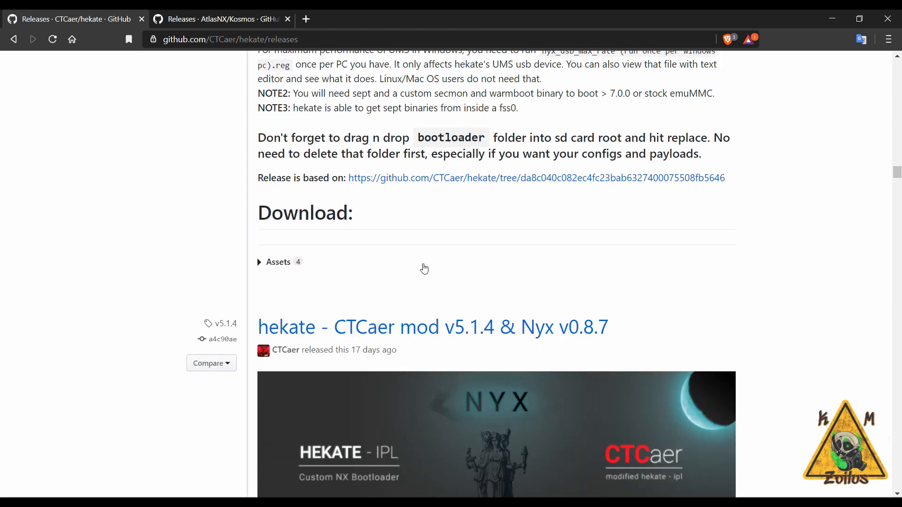
{"action": "left_click", "coordinate": [278, 262]}
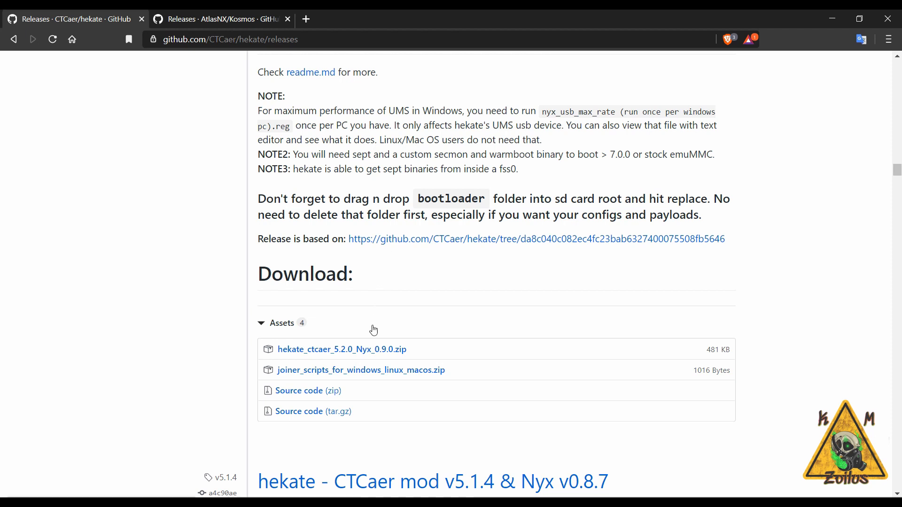
{"action": "mouse_move", "coordinate": [373, 334]}
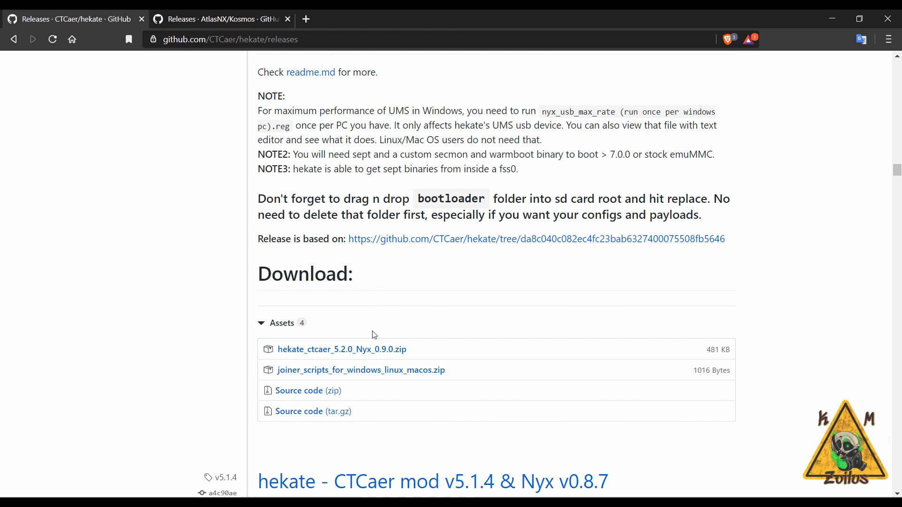
{"action": "left_click", "coordinate": [221, 19]}
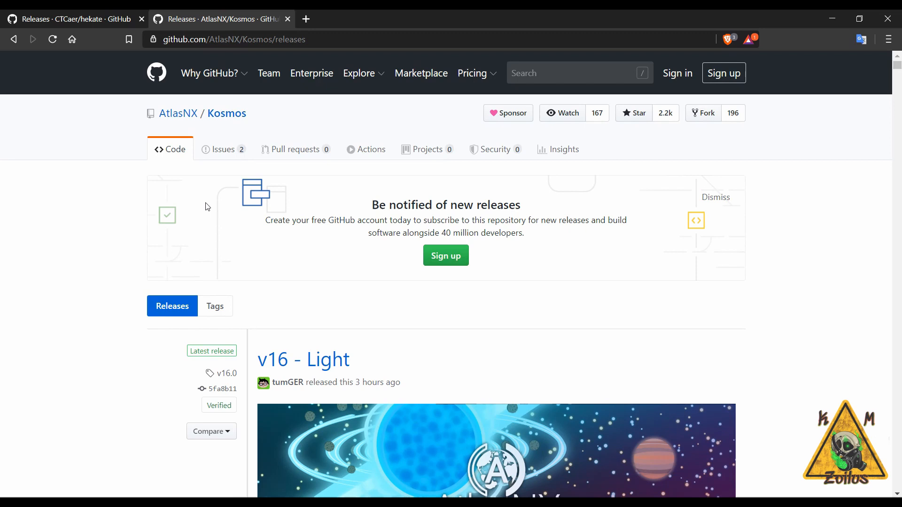
Step: Scroll the Kosmos releases page past the banner and links to the v16.0 Light changelog
{"action": "scroll", "scroll_direction": "down", "scroll_amount": 3}
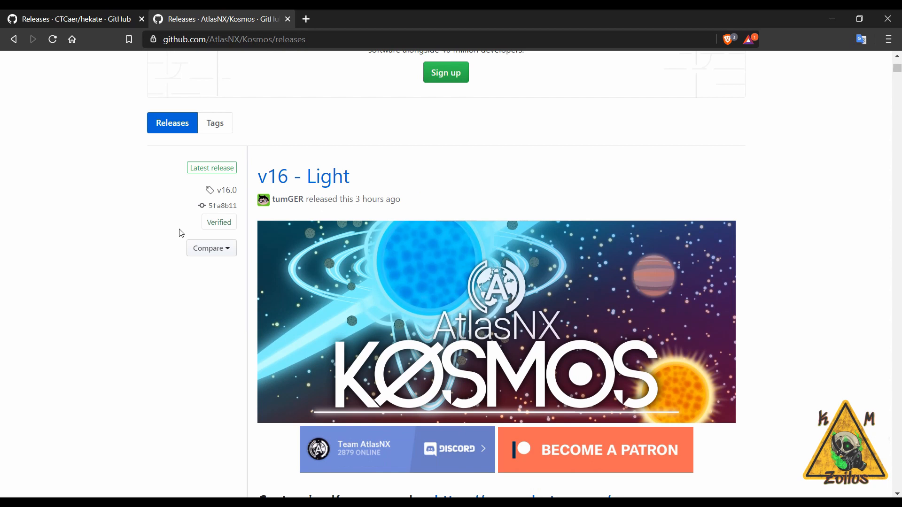
{"action": "scroll", "scroll_direction": "down", "scroll_amount": 3}
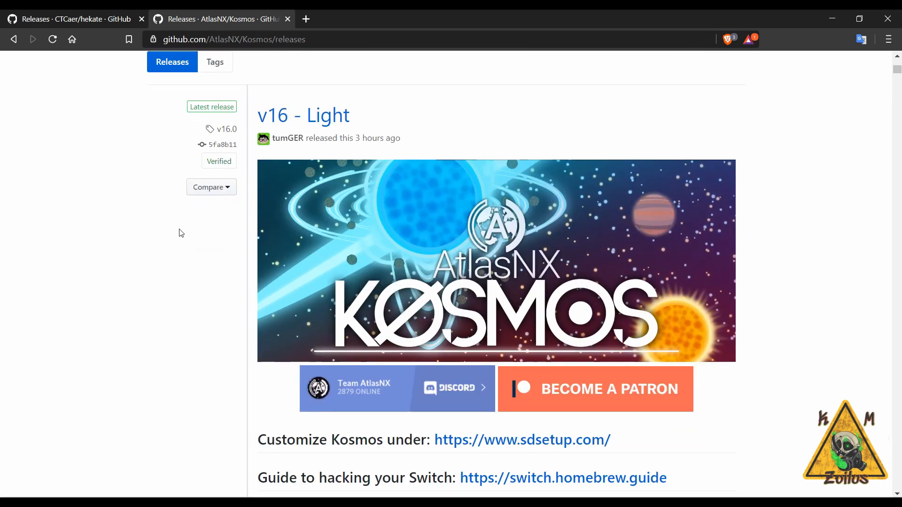
{"action": "scroll", "scroll_direction": "down", "scroll_amount": 3}
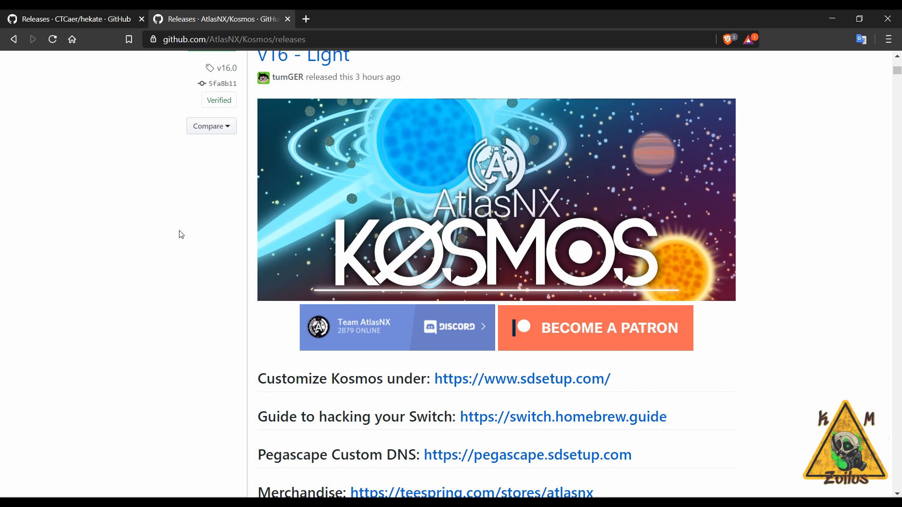
{"action": "scroll", "scroll_direction": "down", "scroll_amount": 3}
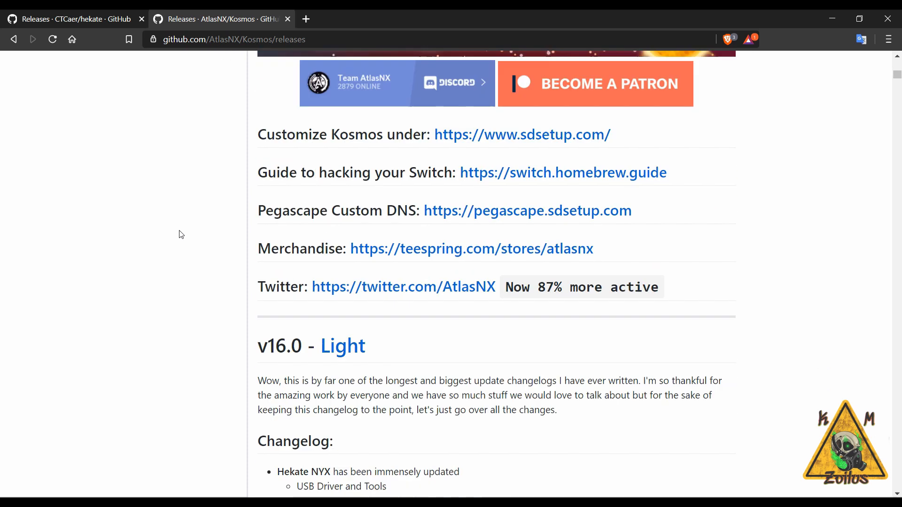
{"action": "scroll", "scroll_direction": "down", "scroll_amount": 3}
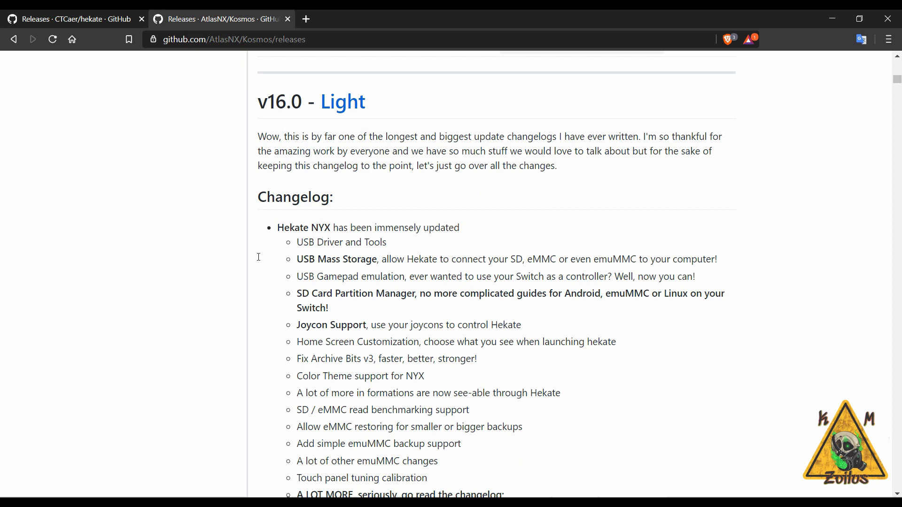
Step: Read past the 'Kosmos v16.0 built with' list to the featured-software source links
{"action": "scroll", "scroll_direction": "down", "scroll_amount": 3}
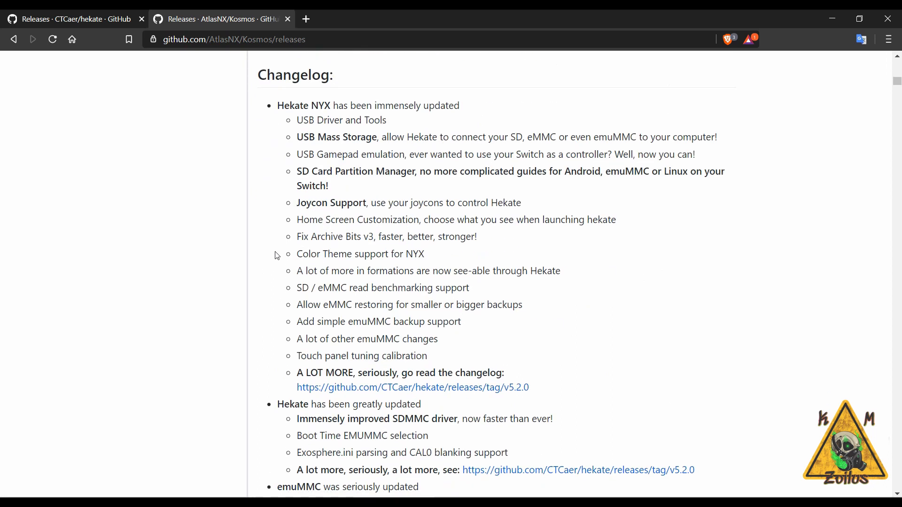
{"action": "scroll", "scroll_direction": "down", "scroll_amount": 3}
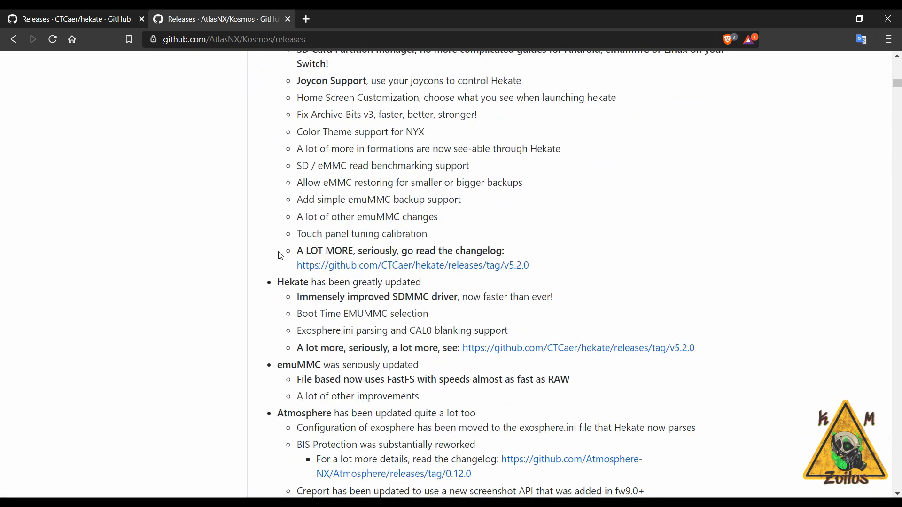
{"action": "scroll", "scroll_direction": "down", "scroll_amount": 3}
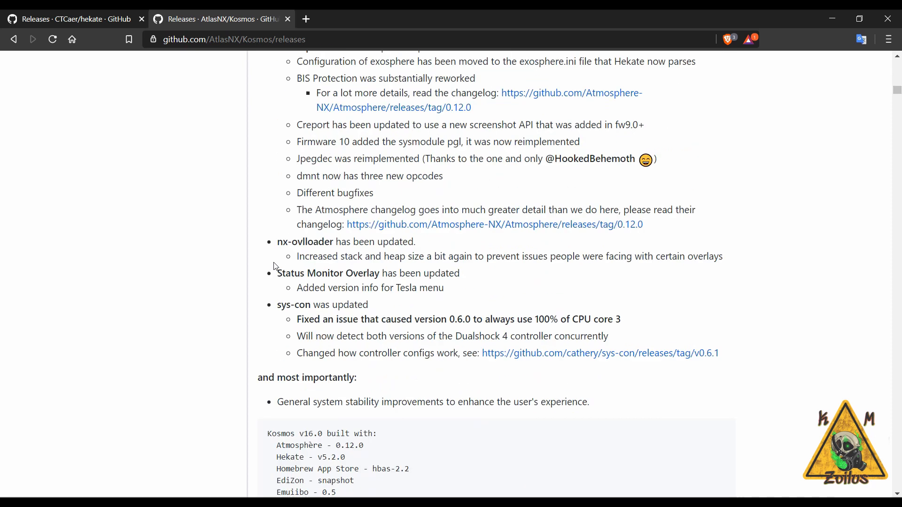
{"action": "scroll", "scroll_direction": "down", "scroll_amount": 3}
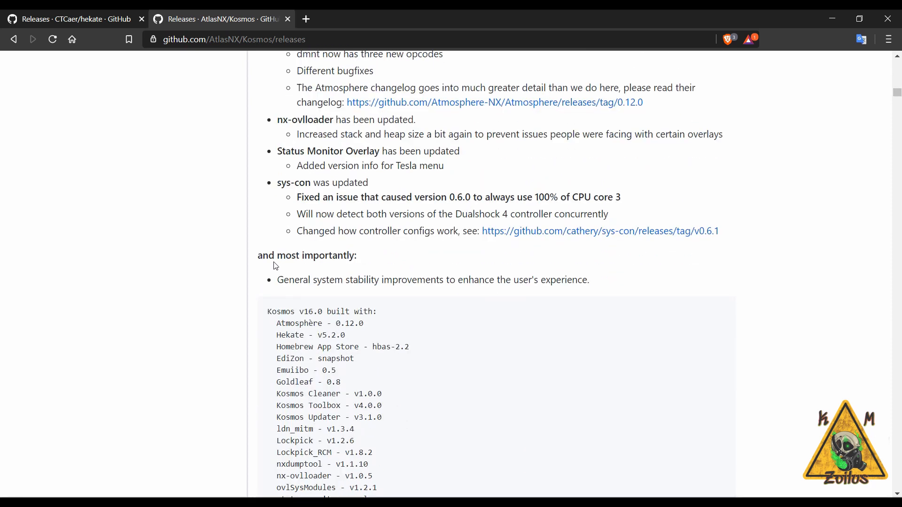
{"action": "scroll", "scroll_direction": "down", "scroll_amount": 3}
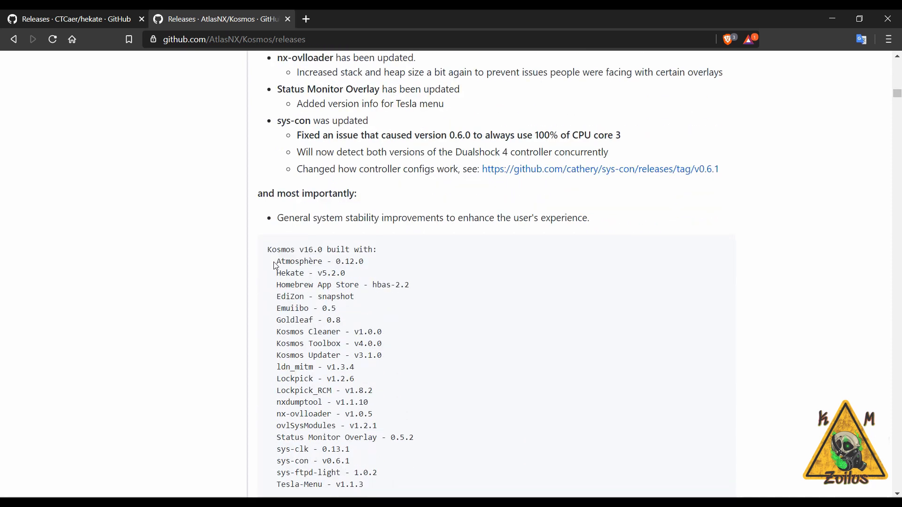
{"action": "scroll", "scroll_direction": "down", "scroll_amount": 3}
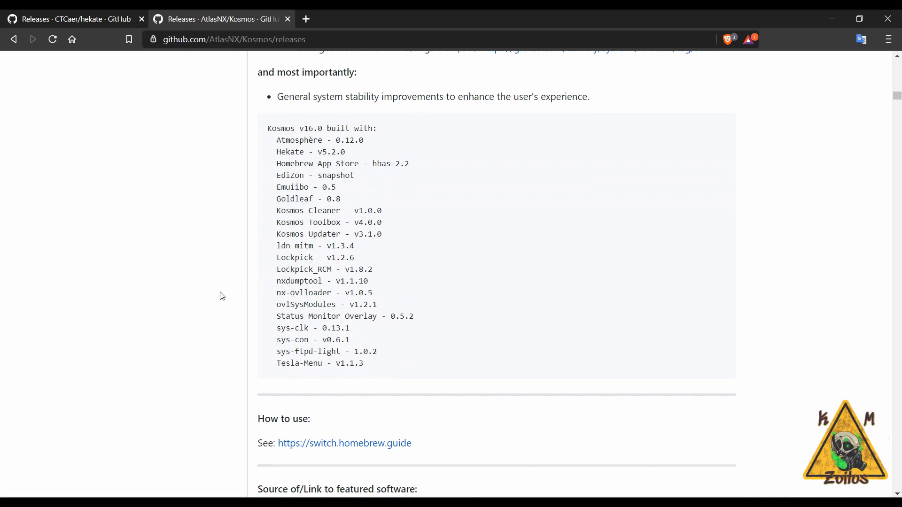
{"action": "scroll", "scroll_direction": "down", "scroll_amount": 3}
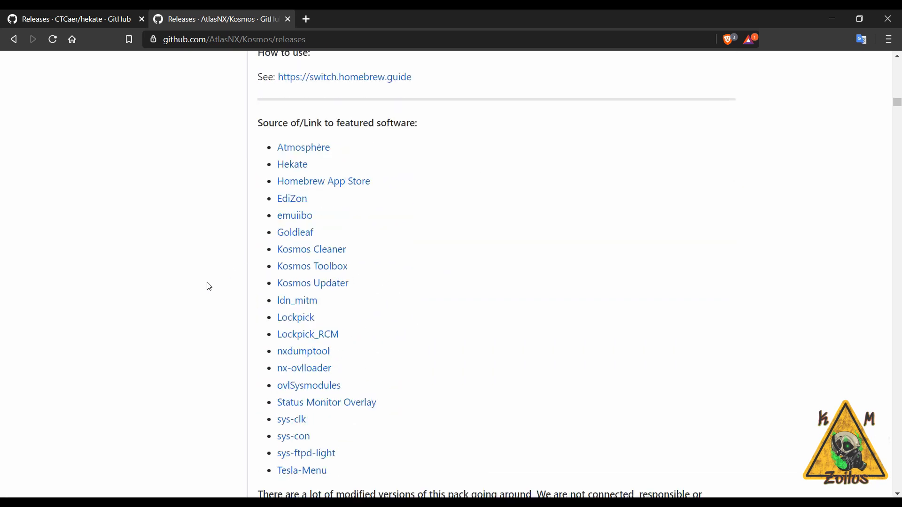
{"action": "scroll", "scroll_direction": "down", "scroll_amount": 3}
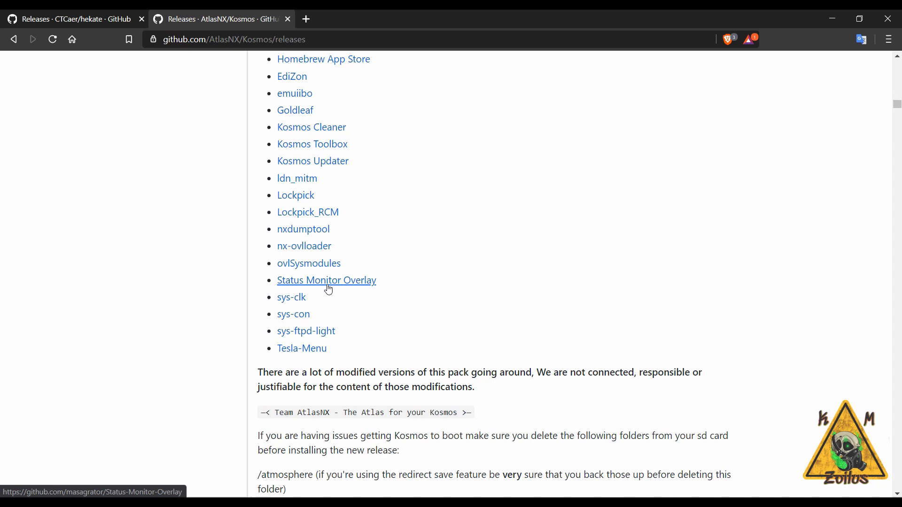
{"action": "mouse_move", "coordinate": [195, 282]}
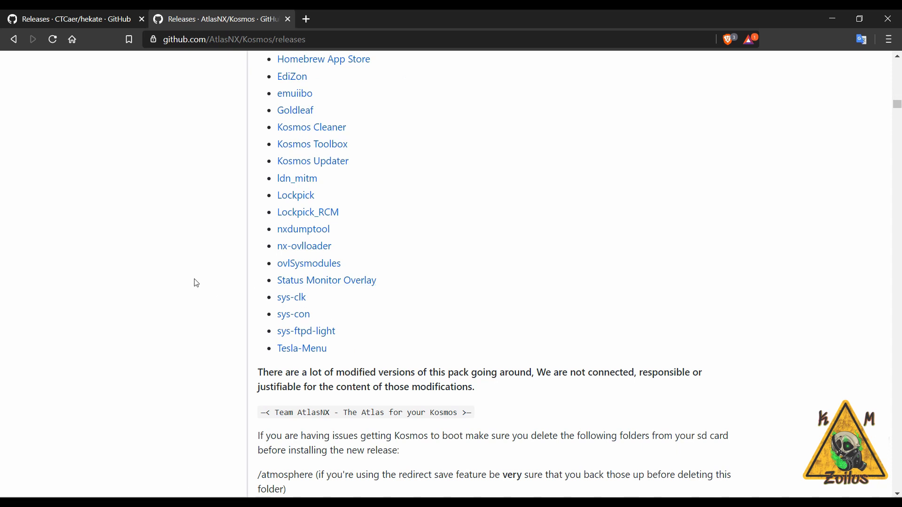
Step: Scroll to the v16.0 assets list with Kosmos-v16.0.zip, nyx_usb_max_rate.reg and PegaScape-v16.0.zip
{"action": "scroll", "scroll_direction": "down", "scroll_amount": 3}
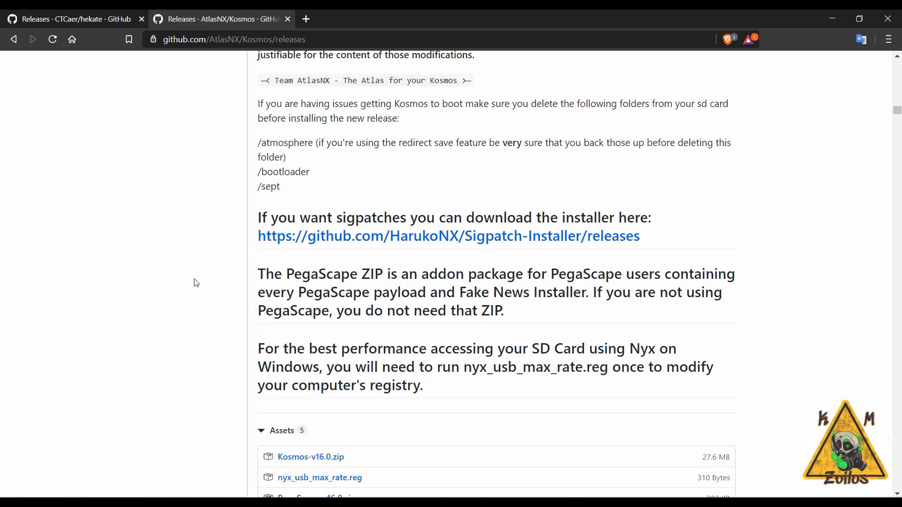
{"action": "scroll", "scroll_direction": "down", "scroll_amount": 3}
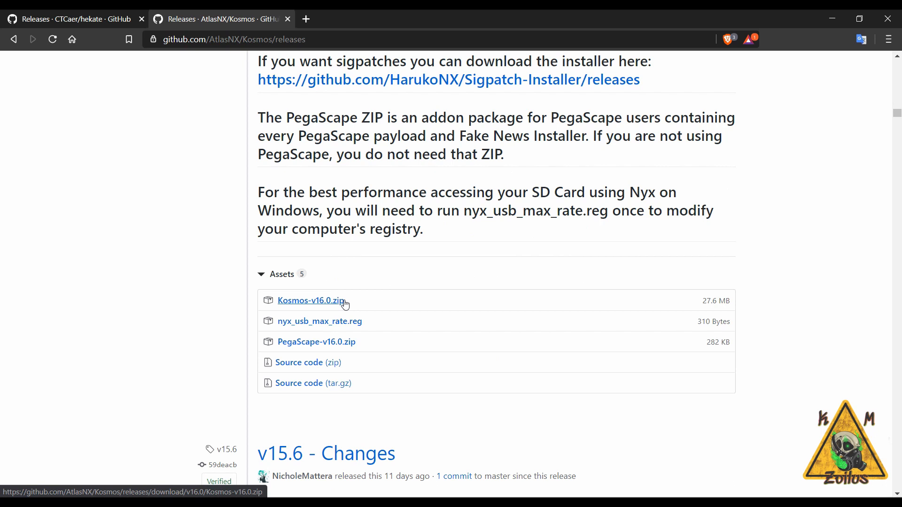
{"action": "mouse_move", "coordinate": [319, 321]}
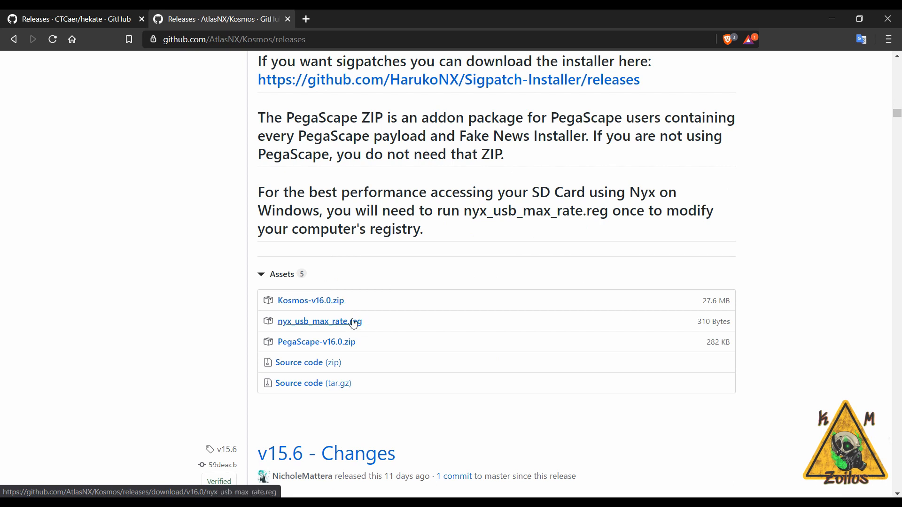
{"action": "mouse_move", "coordinate": [349, 328]}
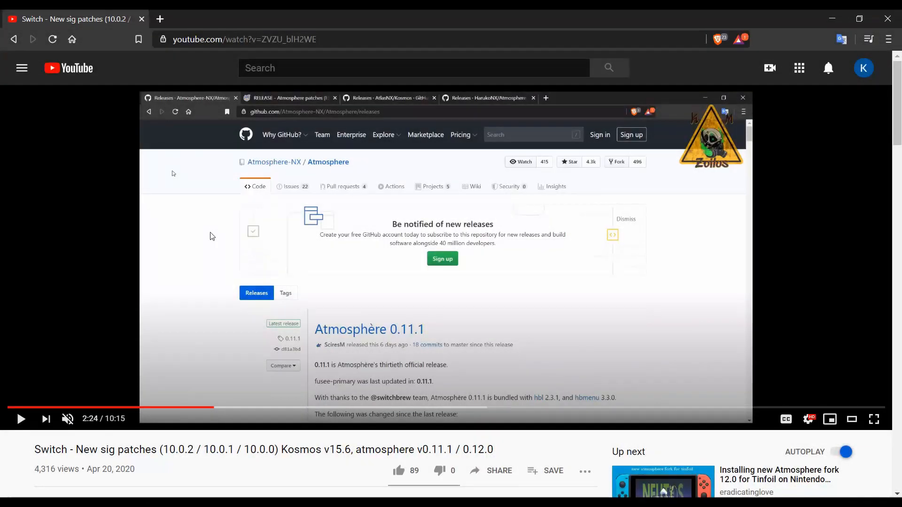
{"action": "mouse_move", "coordinate": [372, 240]}
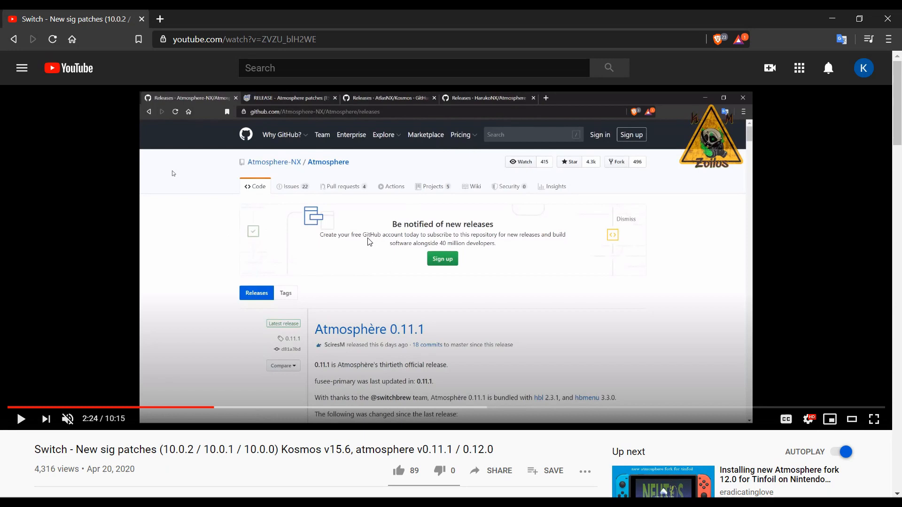
{"action": "mouse_move", "coordinate": [452, 280]}
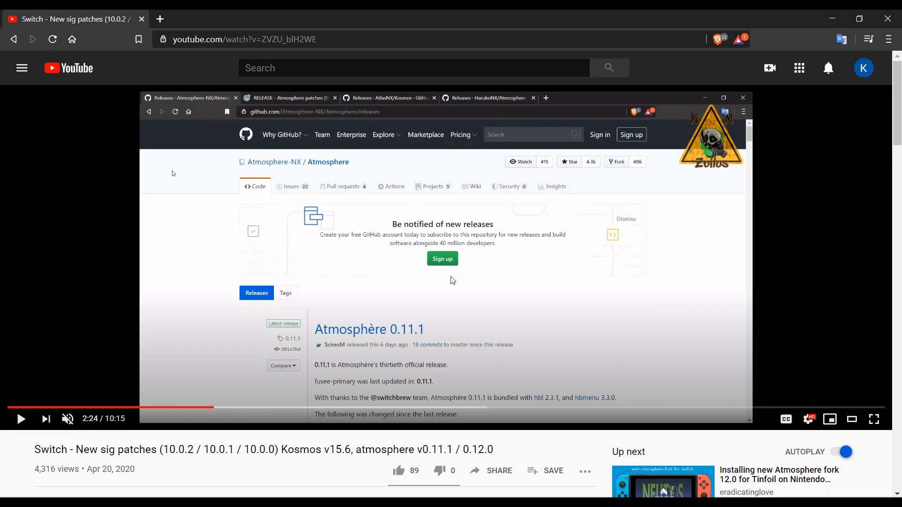
{"action": "mouse_move", "coordinate": [384, 246]}
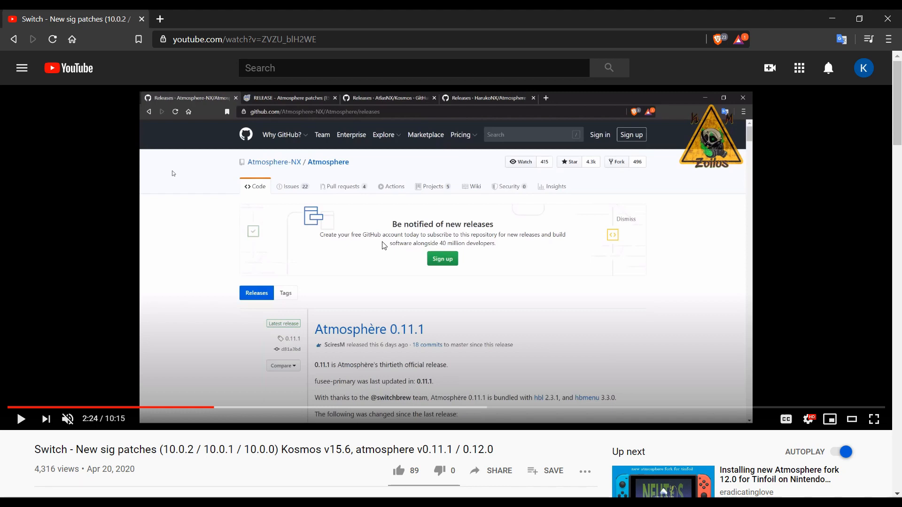
{"action": "mouse_move", "coordinate": [312, 194]}
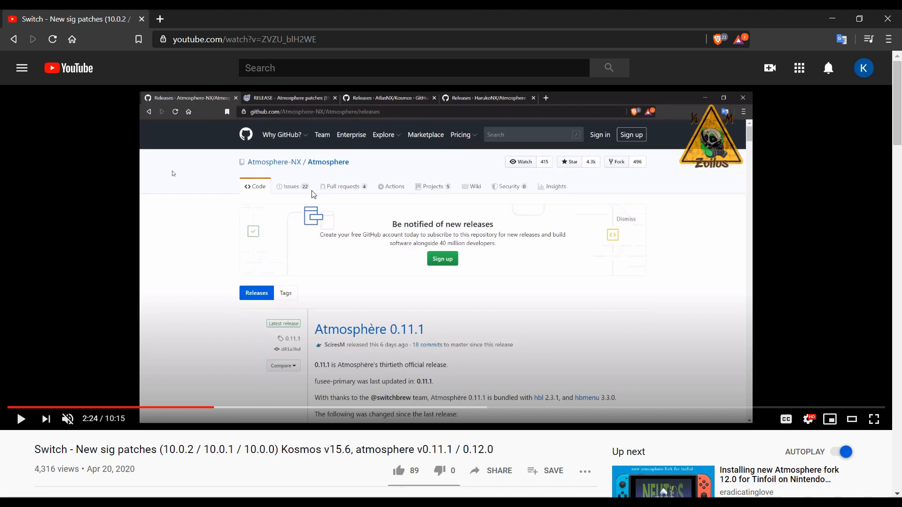
{"action": "mouse_move", "coordinate": [330, 295]}
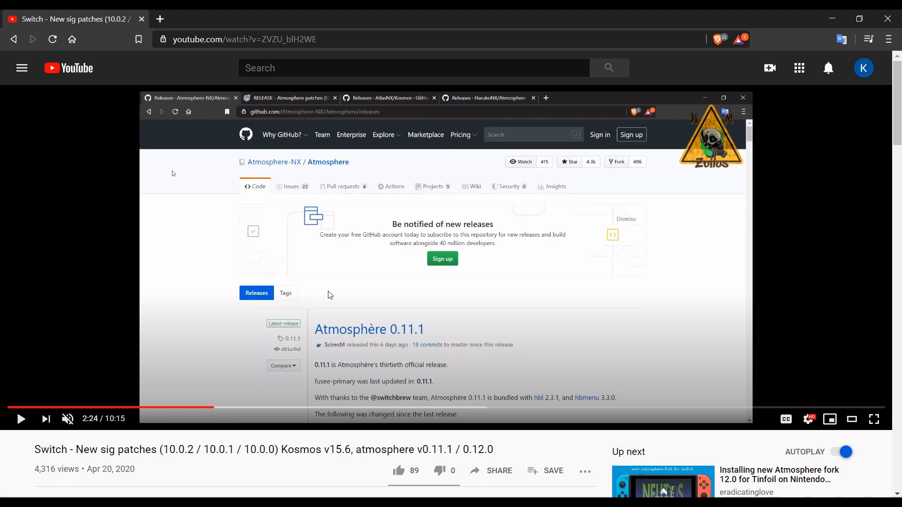
{"action": "mouse_move", "coordinate": [433, 240]}
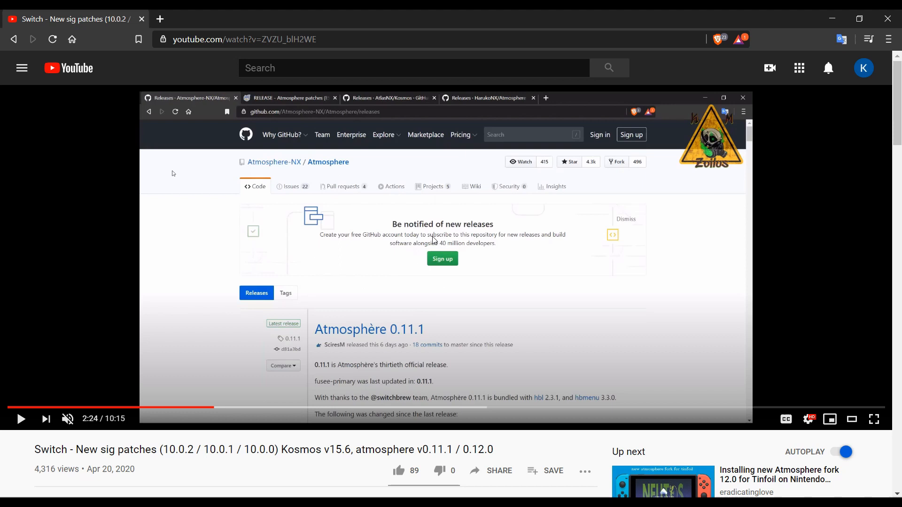
{"action": "mouse_move", "coordinate": [379, 248]}
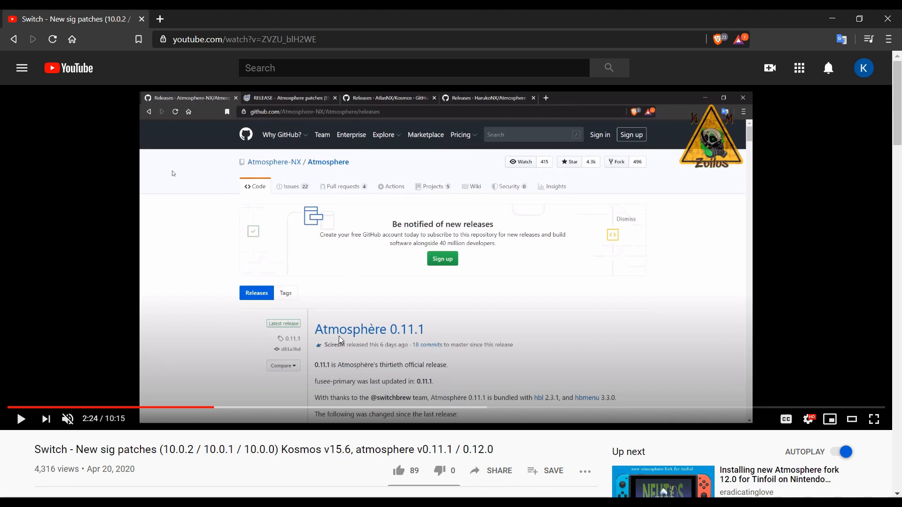
{"action": "mouse_move", "coordinate": [425, 338]}
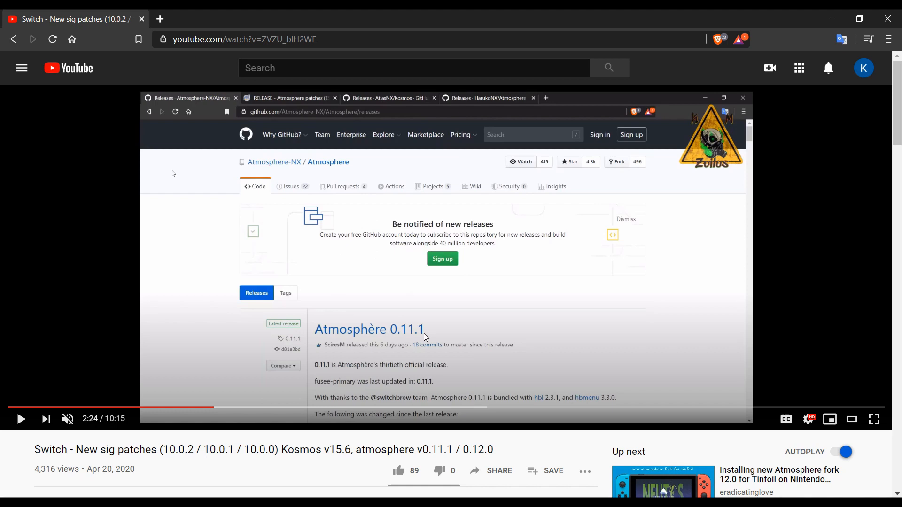
{"action": "mouse_move", "coordinate": [338, 331]}
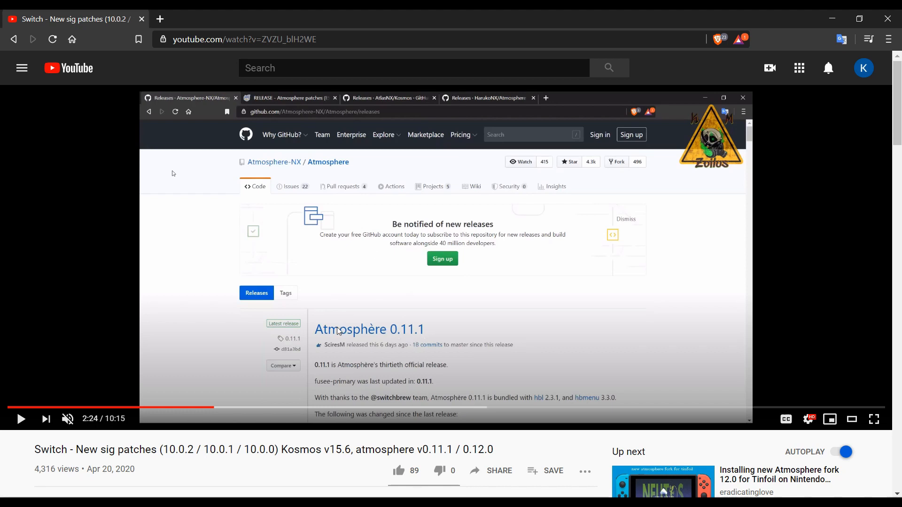
{"action": "mouse_move", "coordinate": [398, 294]}
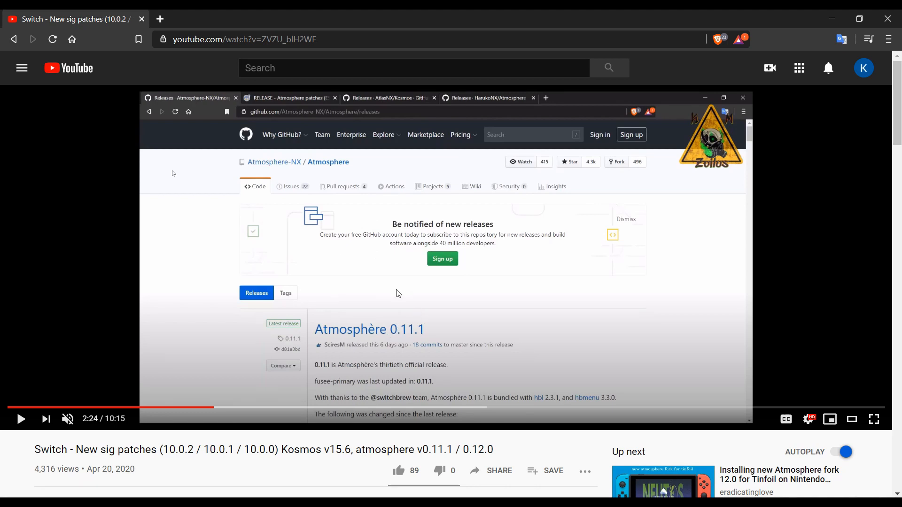
{"action": "mouse_move", "coordinate": [347, 407]}
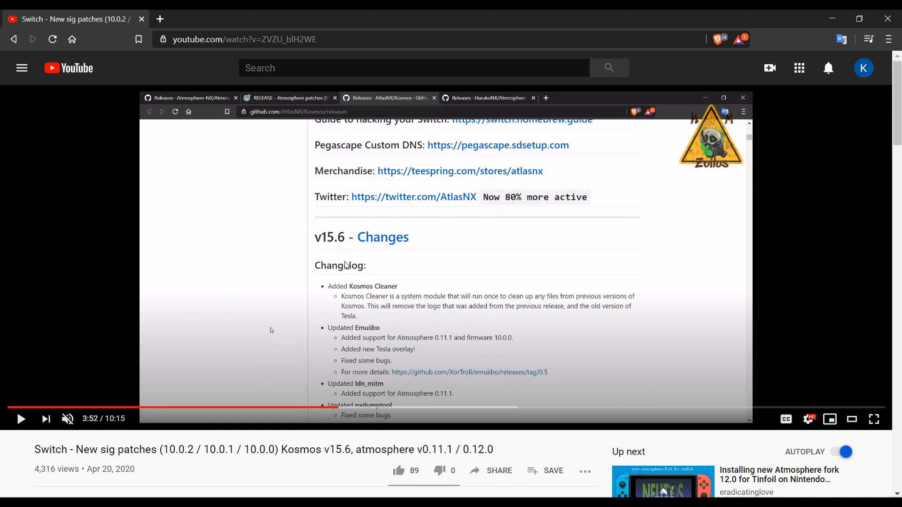
{"action": "mouse_move", "coordinate": [402, 214]}
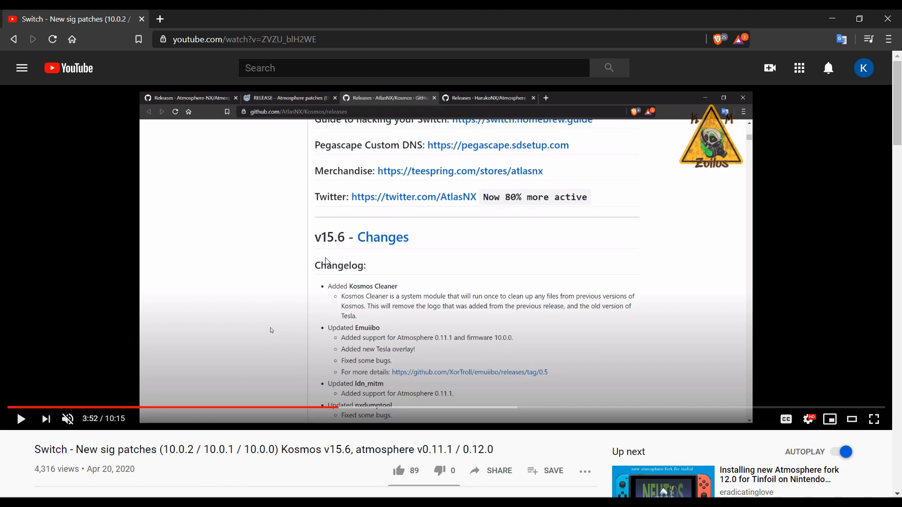
{"action": "mouse_move", "coordinate": [295, 229]}
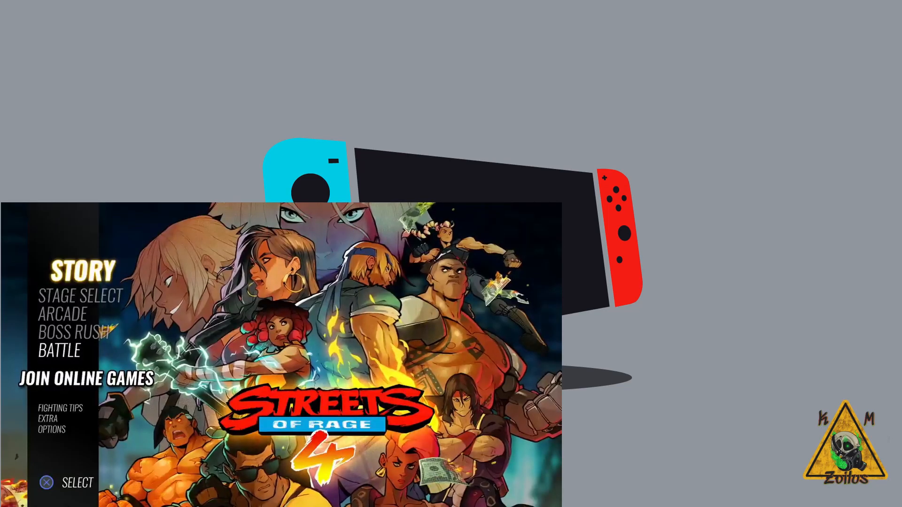
{"action": "left_click", "coordinate": [84, 269]}
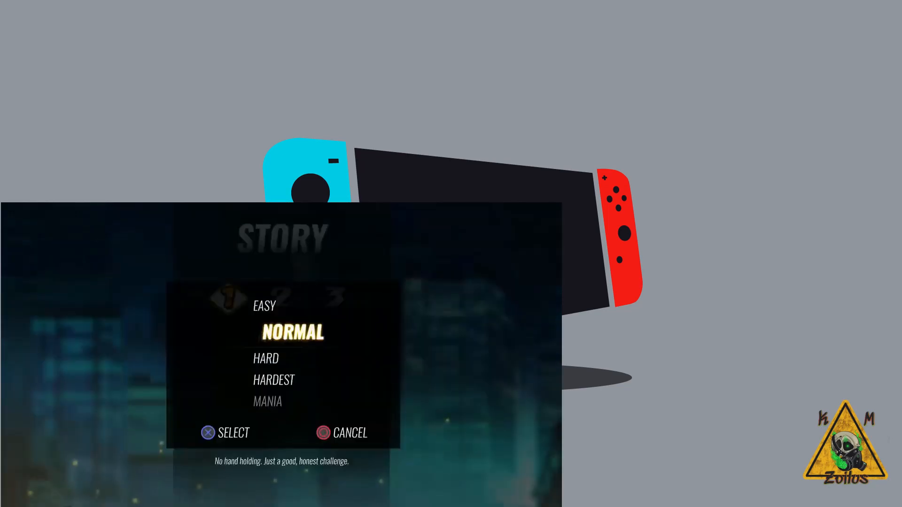